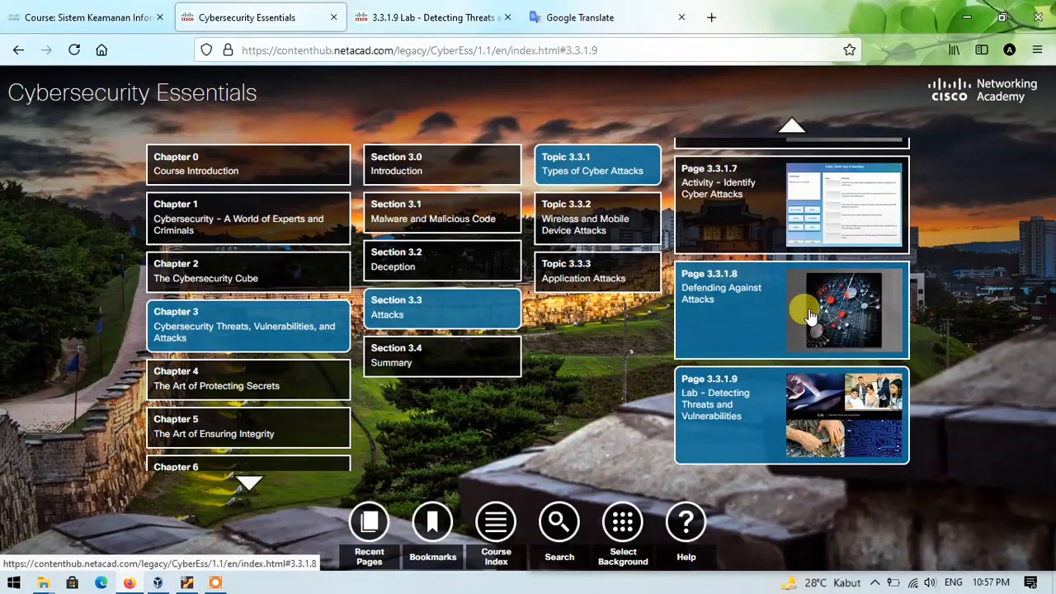
{"action": "mouse_move", "coordinate": [767, 333]}
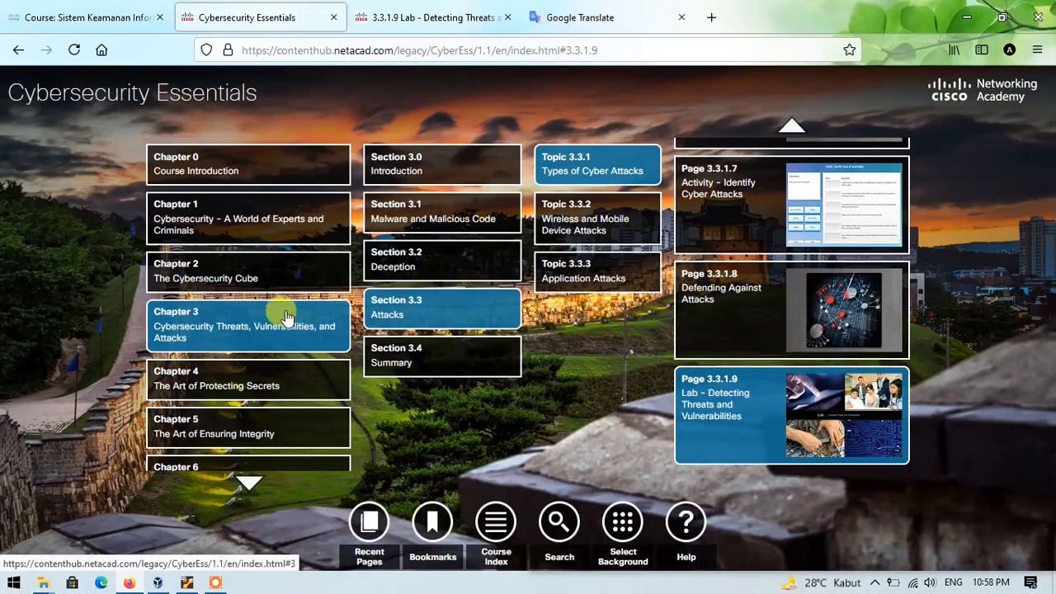
{"action": "mouse_move", "coordinate": [697, 188]}
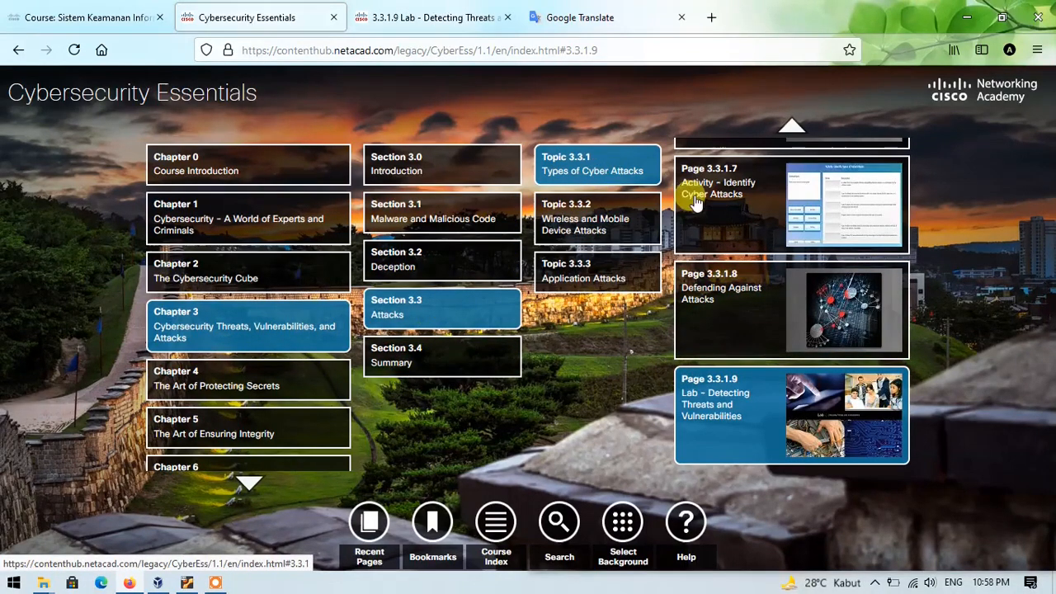
{"action": "mouse_move", "coordinate": [784, 405]}
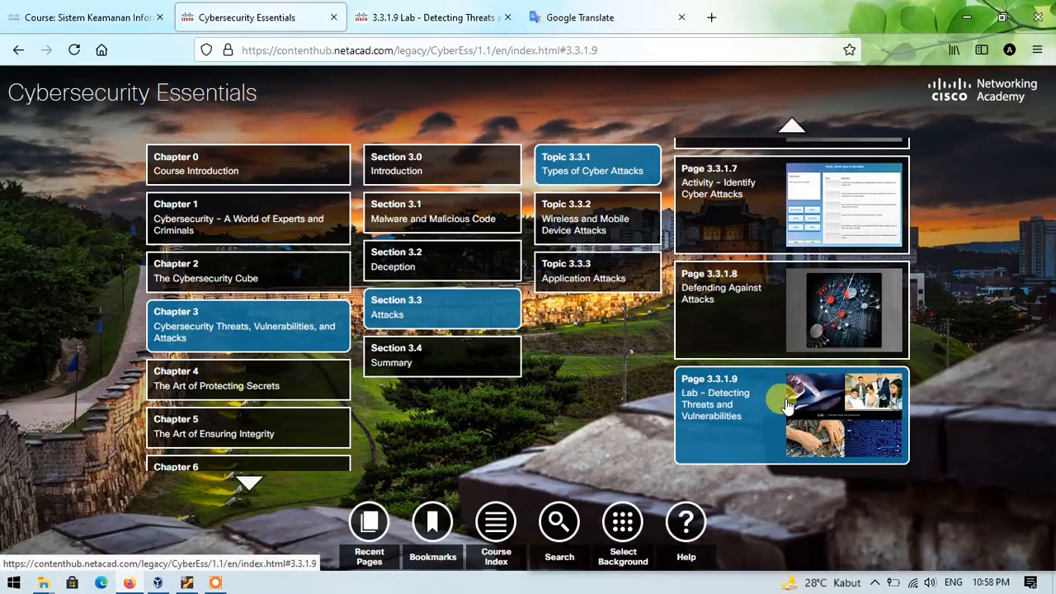
Step: Open page 3.3.1.9, Lab – Detecting Threats and Vulnerabilities, from the course index
{"action": "left_click", "coordinate": [790, 416]}
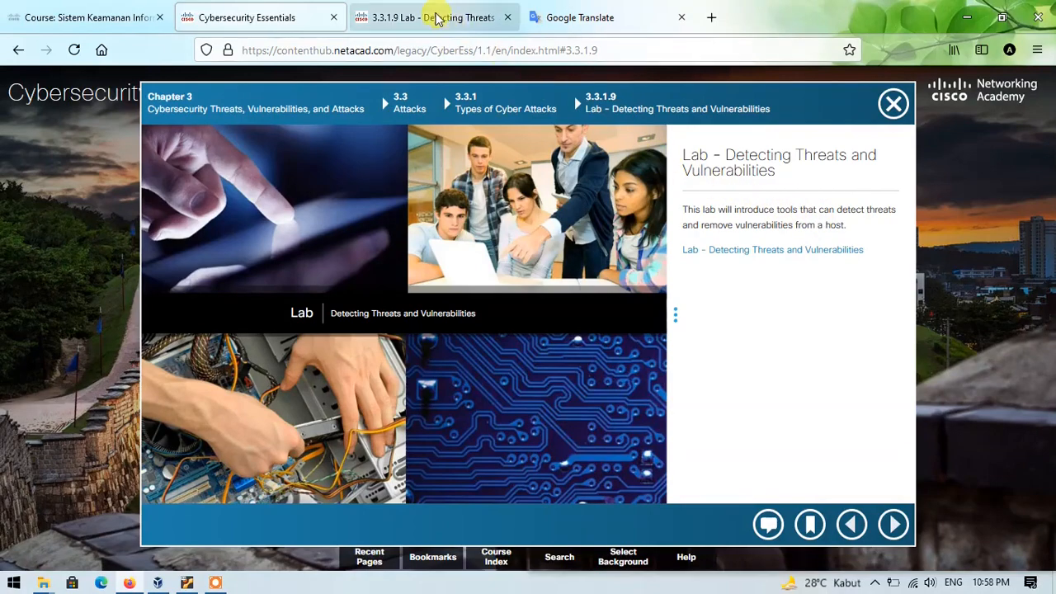
Step: Show the Lab – Detecting Threats and Vulnerabilities PDF with its objectives and Ubuntu login details
{"action": "left_click", "coordinate": [772, 249]}
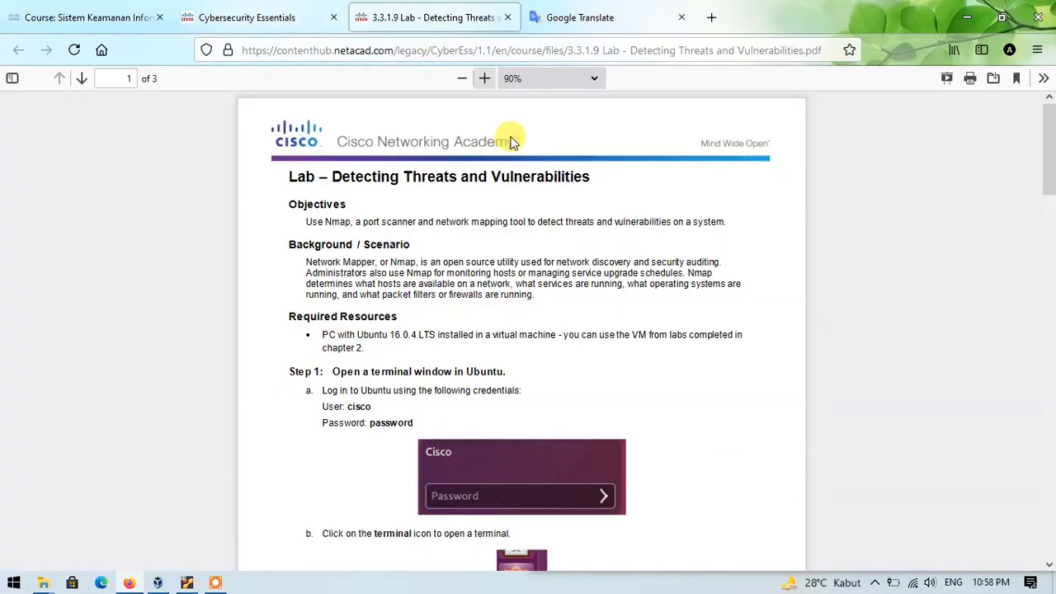
{"action": "mouse_move", "coordinate": [602, 221]}
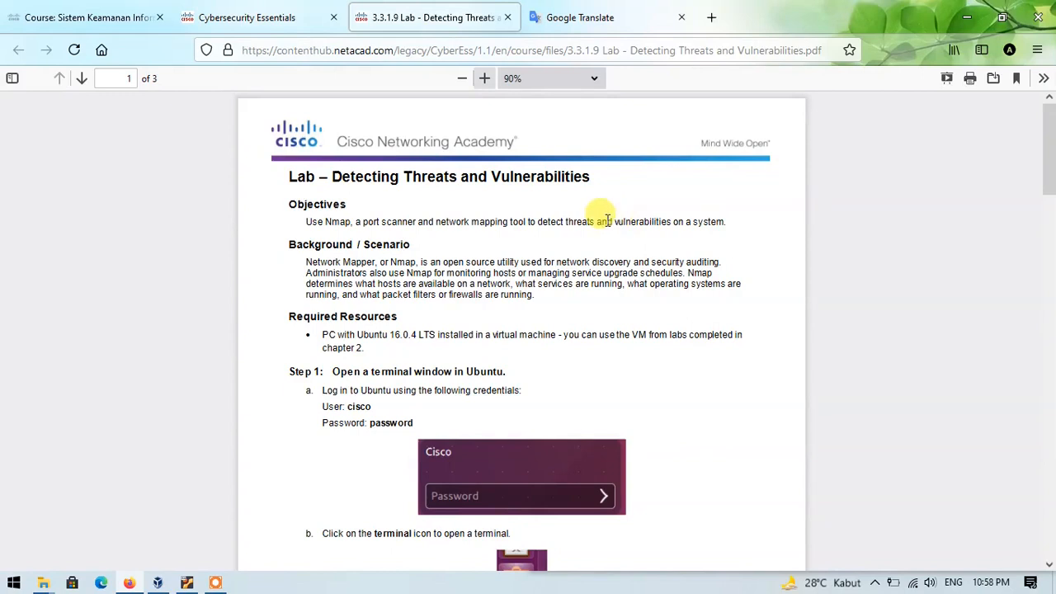
{"action": "mouse_move", "coordinate": [508, 227]}
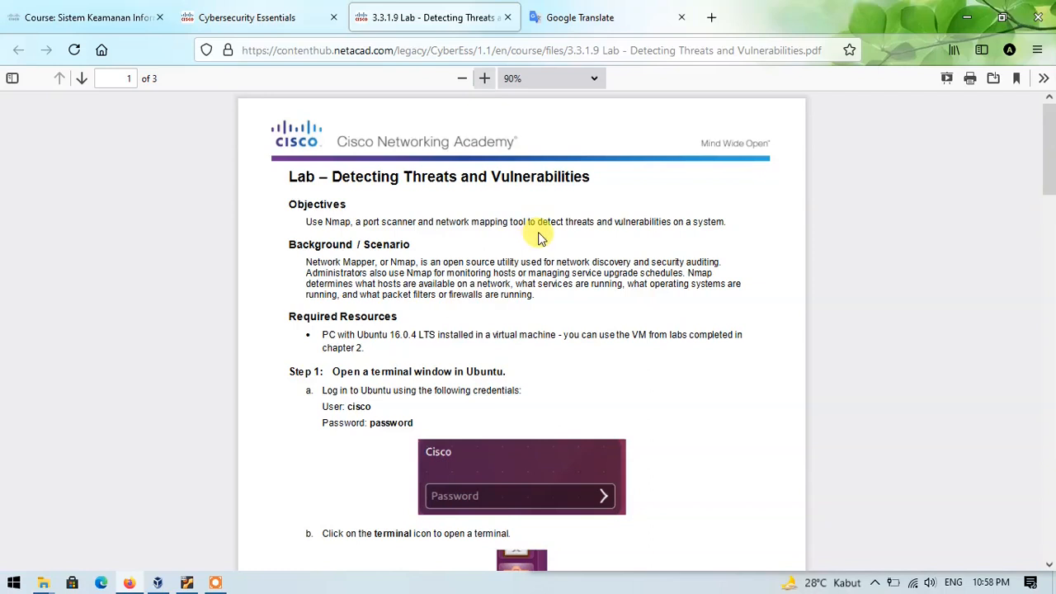
{"action": "mouse_move", "coordinate": [618, 221]}
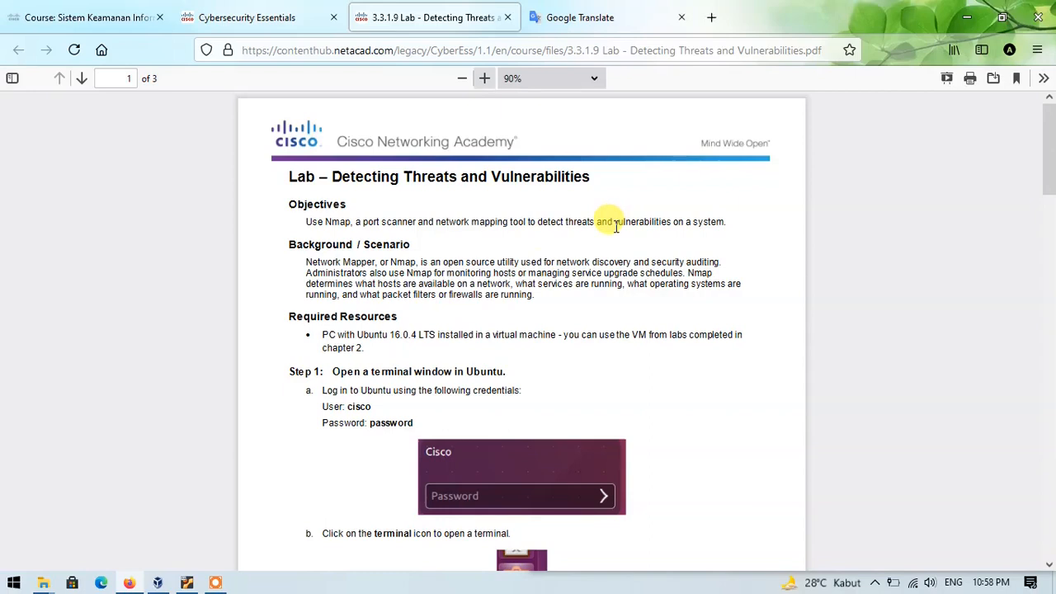
{"action": "mouse_move", "coordinate": [629, 261]}
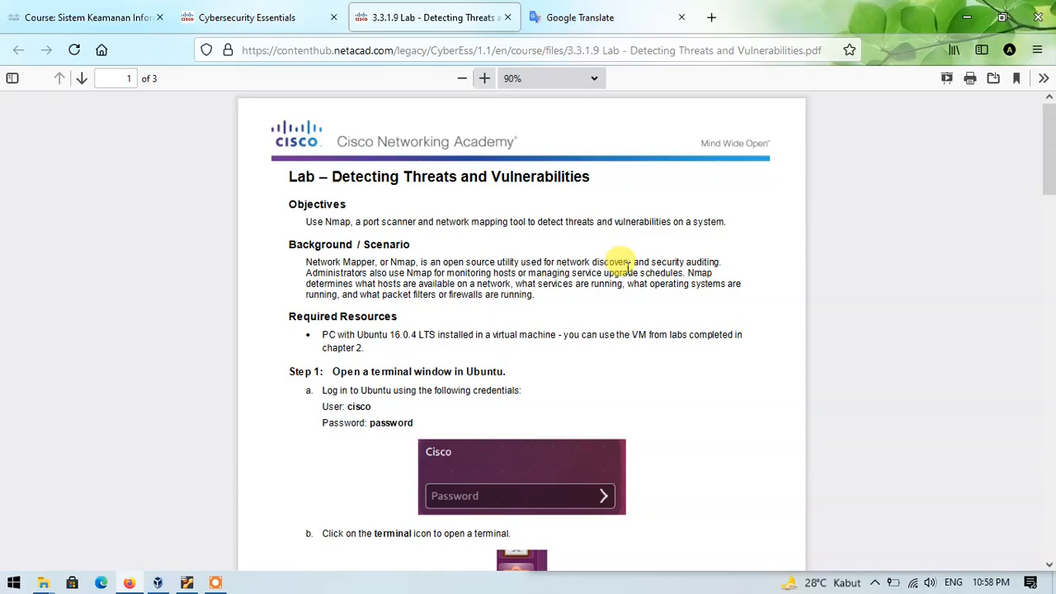
{"action": "mouse_move", "coordinate": [614, 261]}
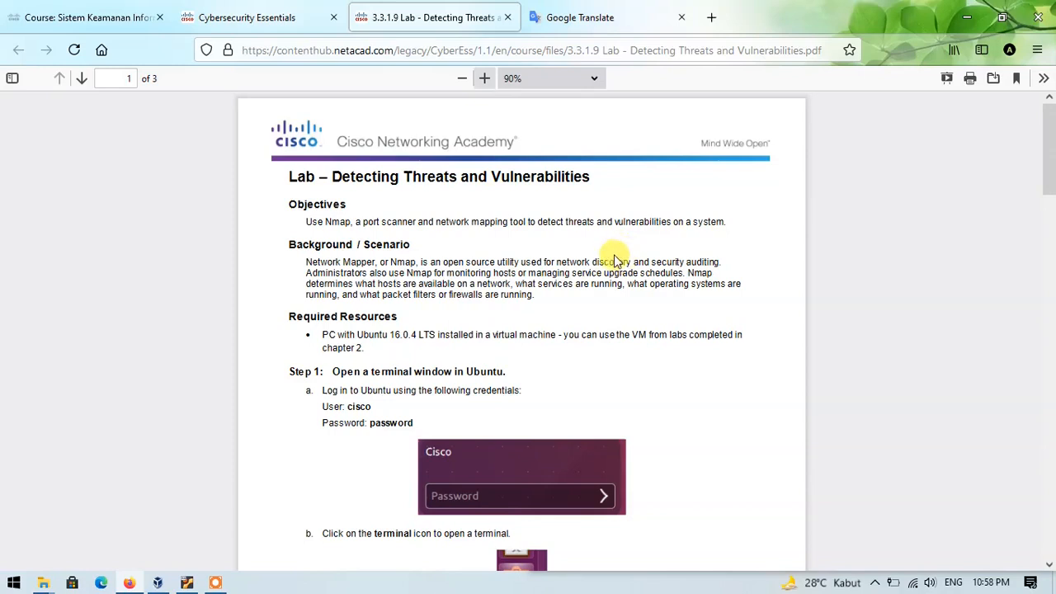
{"action": "mouse_move", "coordinate": [411, 349]}
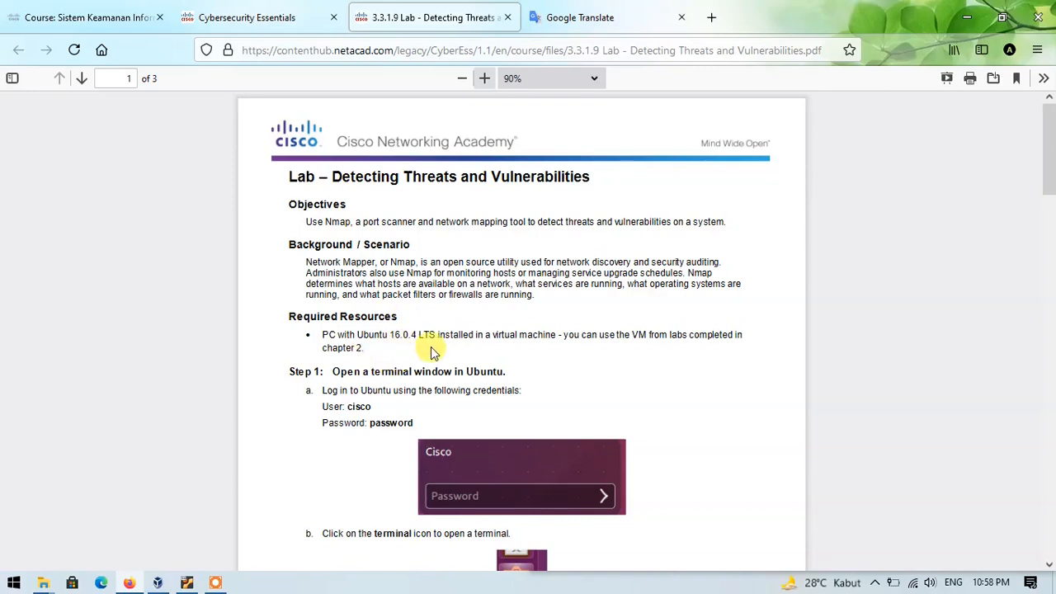
{"action": "mouse_move", "coordinate": [327, 405]}
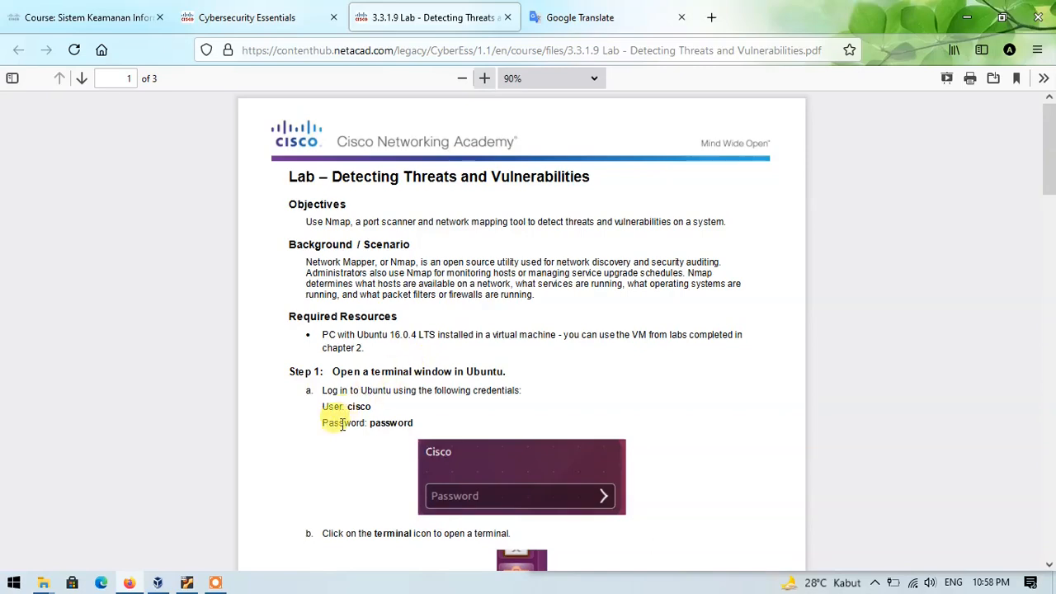
{"action": "left_click", "coordinate": [188, 584]}
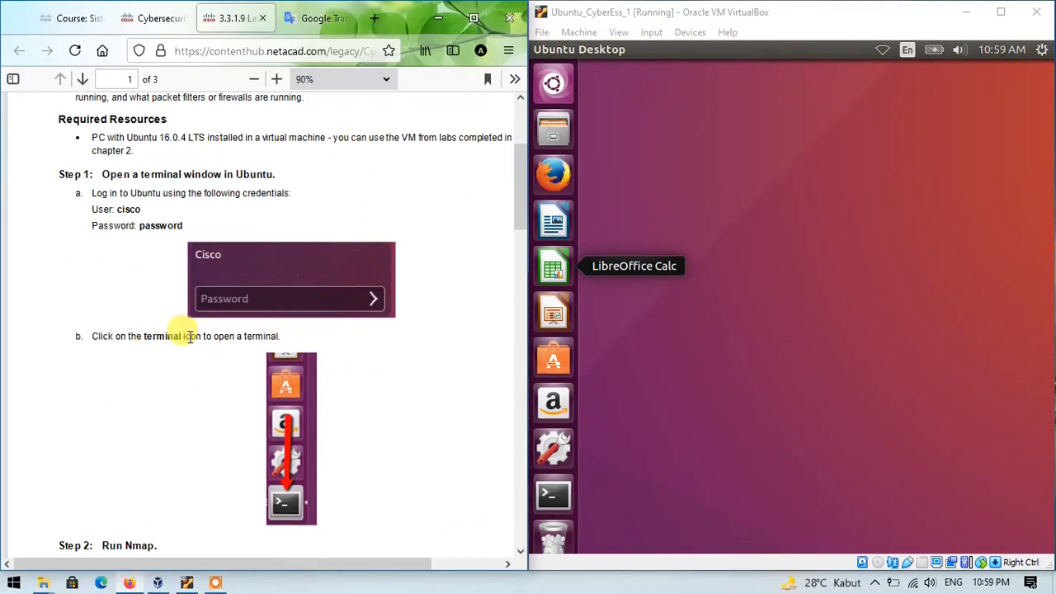
{"action": "mouse_move", "coordinate": [660, 504]}
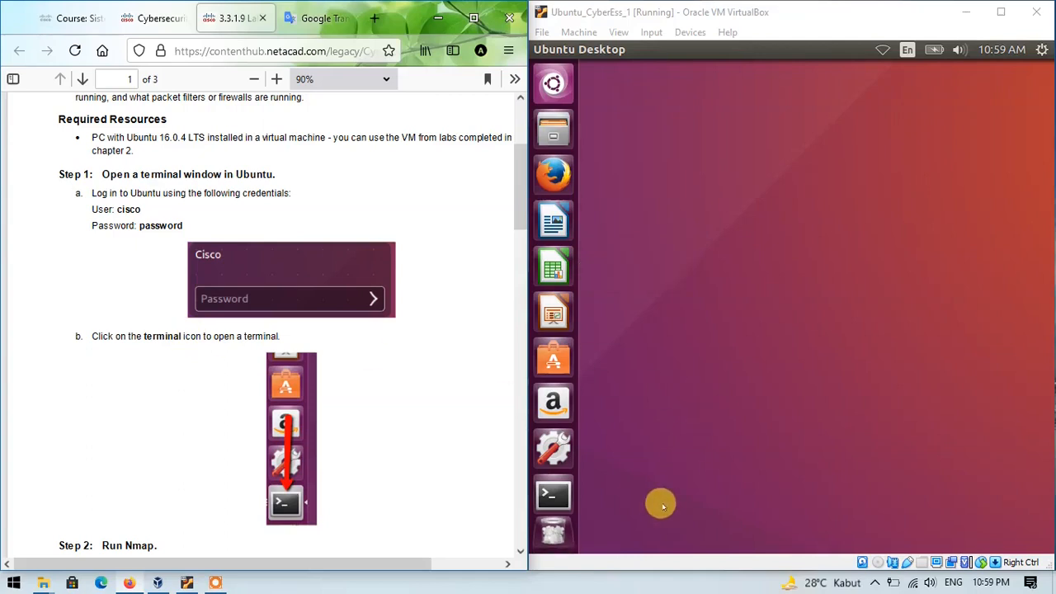
{"action": "mouse_move", "coordinate": [553, 495]}
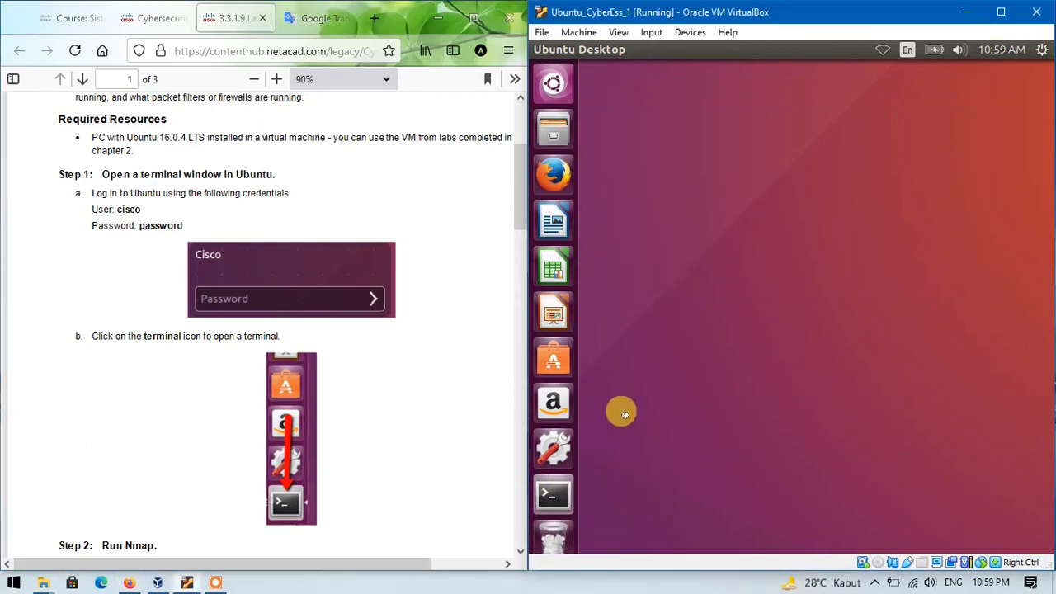
Step: Start a terminal at the cisco@ubuntu prompt from the Ubuntu launcher
{"action": "left_click", "coordinate": [553, 495]}
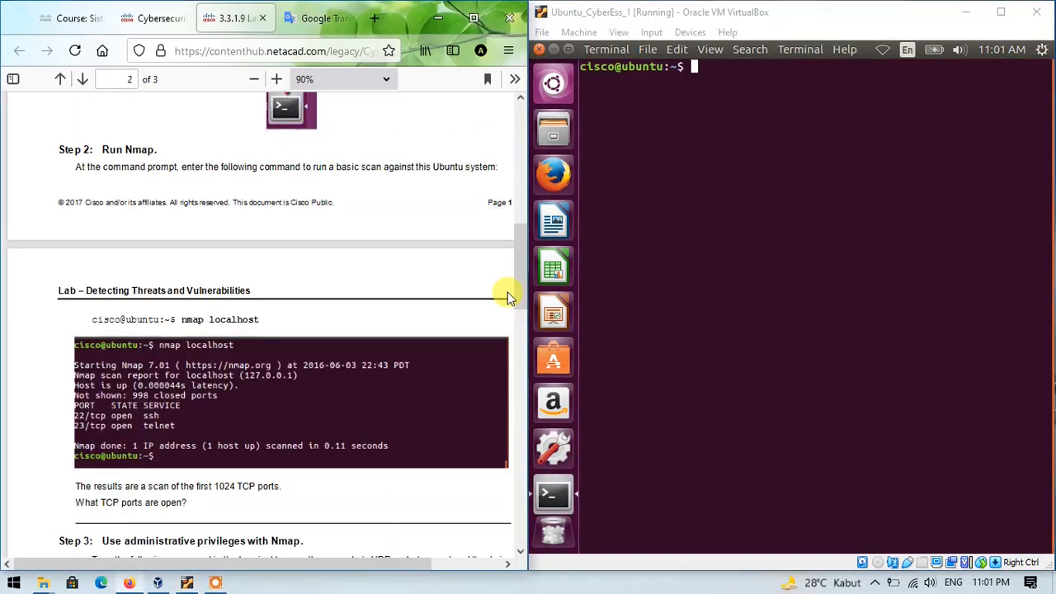
{"action": "mouse_move", "coordinate": [429, 249]}
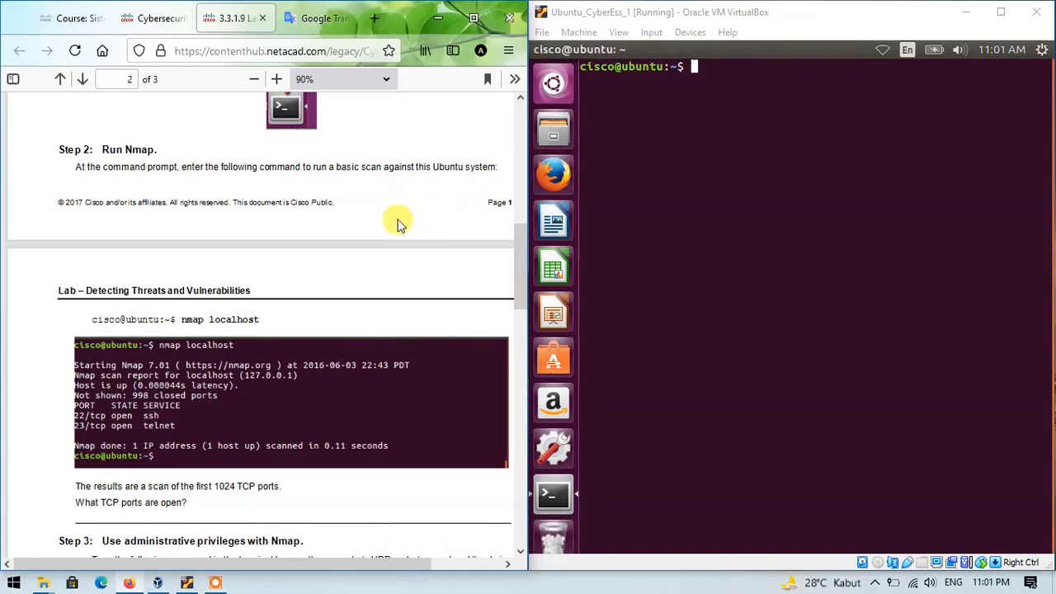
{"action": "mouse_move", "coordinate": [551, 175]}
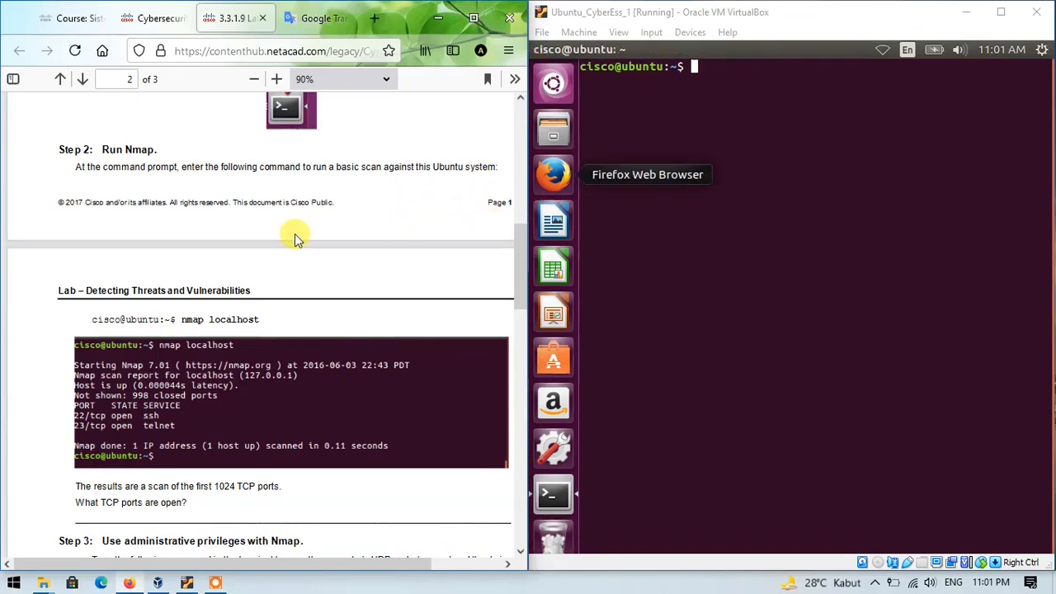
{"action": "mouse_move", "coordinate": [317, 201]}
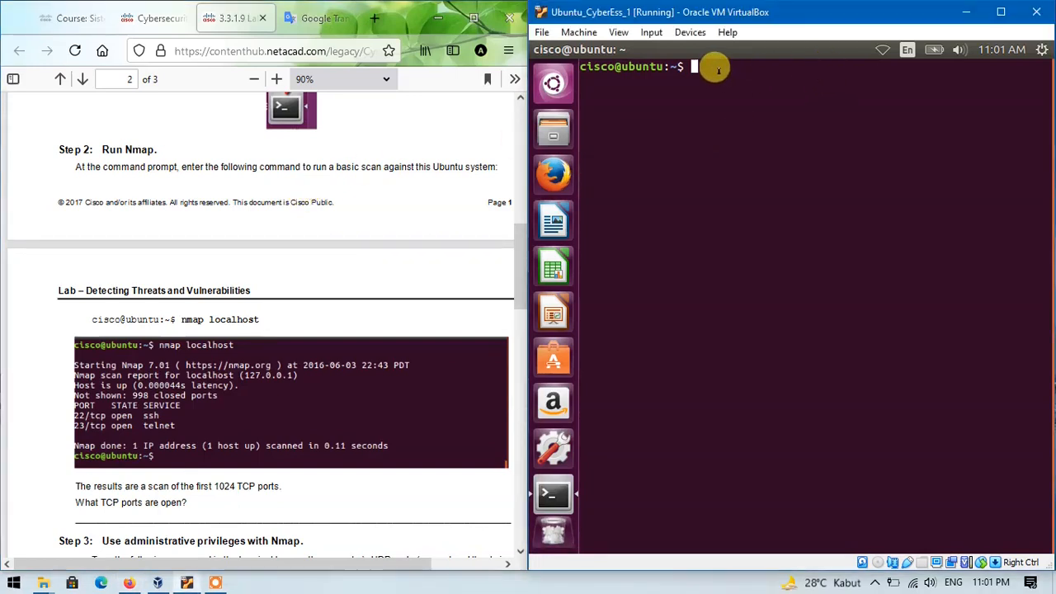
Step: Run nmap localhost, revealing 22/tcp ssh and 23/tcp telnet open
{"action": "left_click", "coordinate": [693, 66]}
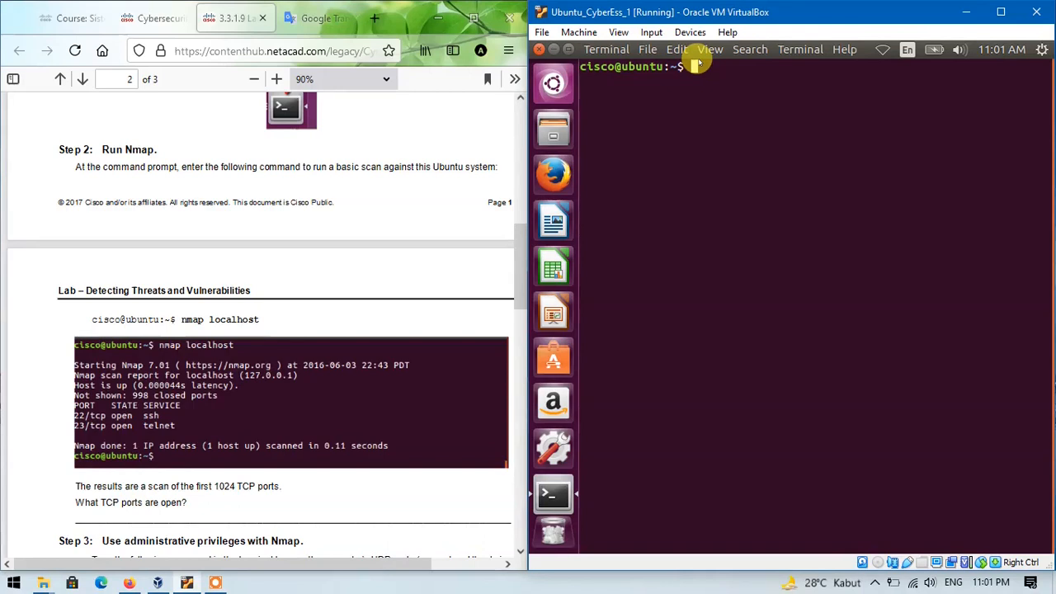
{"action": "type", "text": "nmap"}
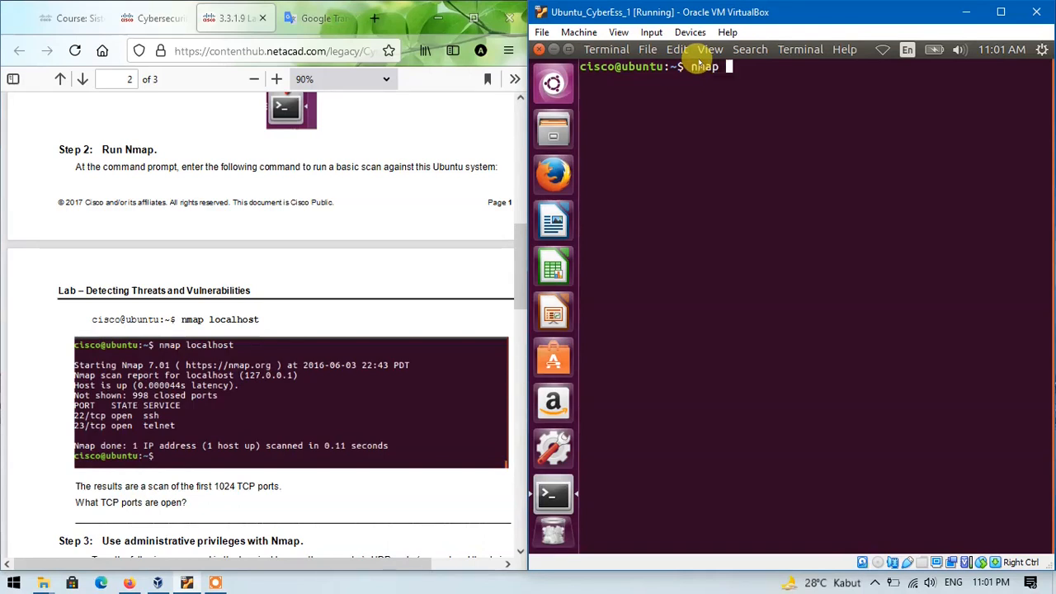
{"action": "type", "text": "localhost"}
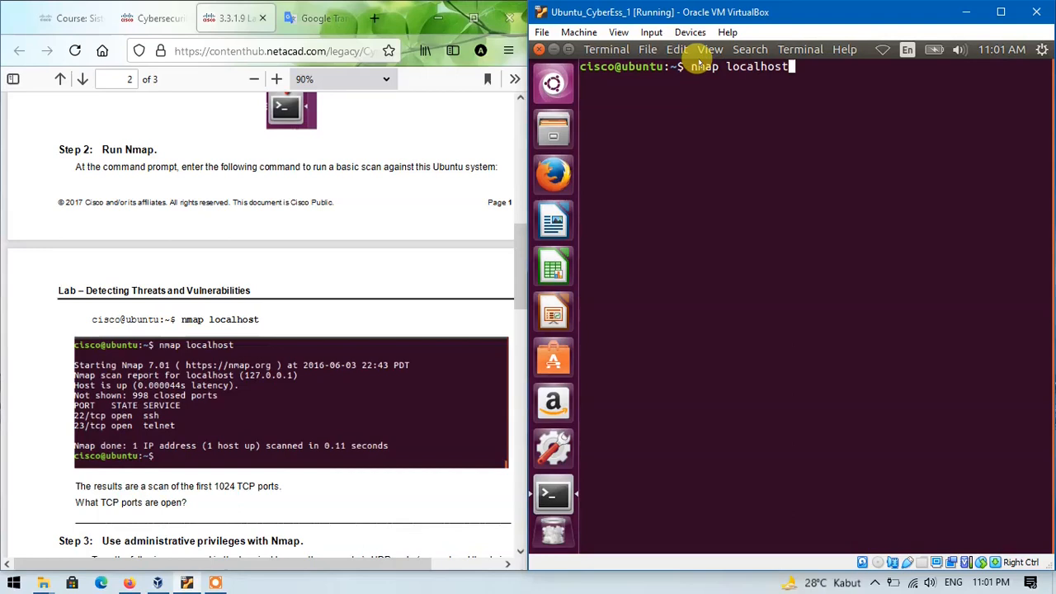
{"action": "key", "text": "Return"}
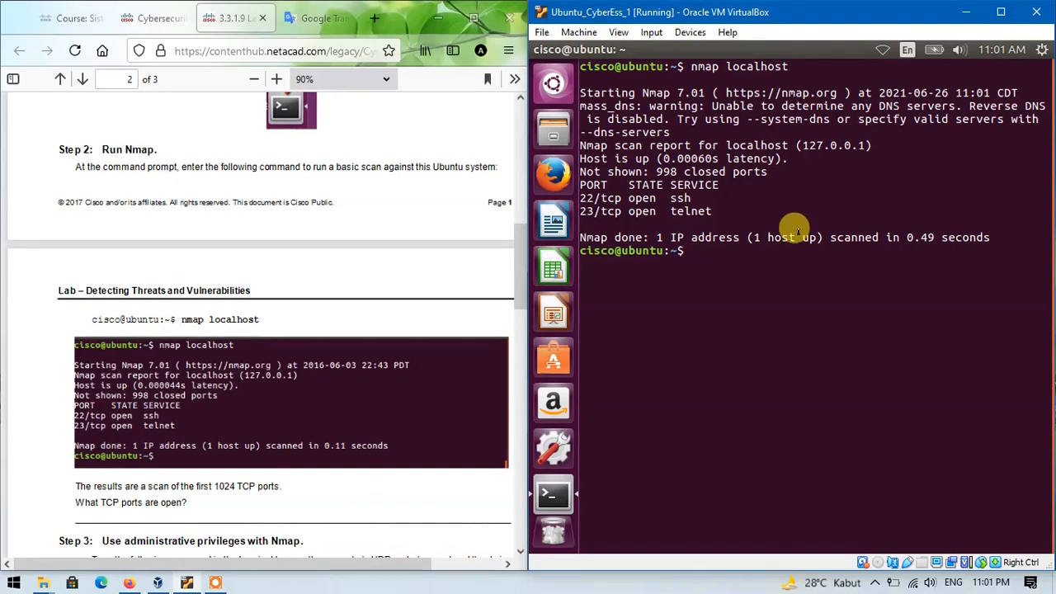
{"action": "mouse_move", "coordinate": [746, 219]}
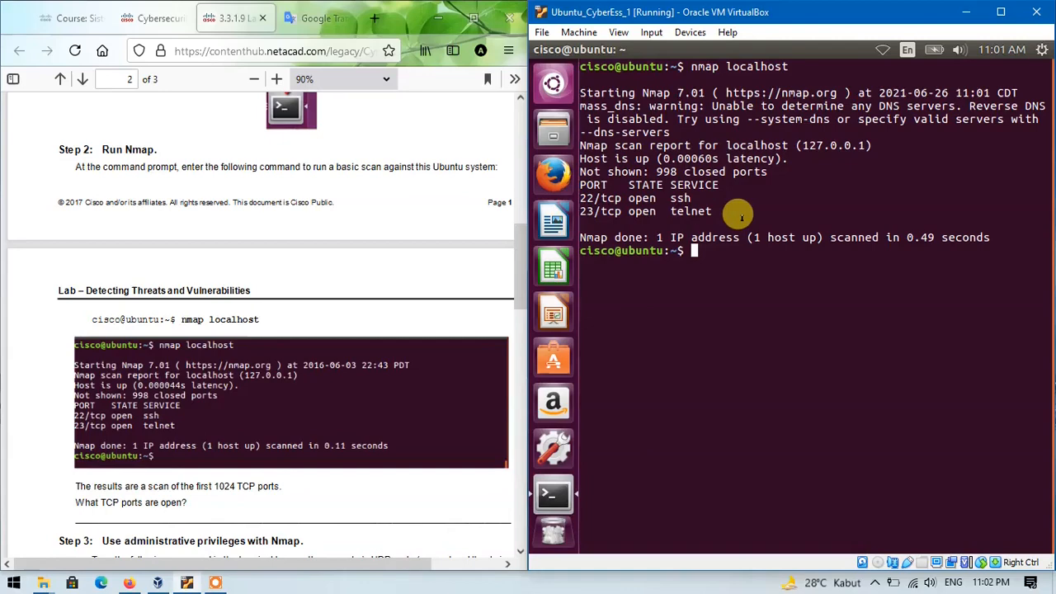
{"action": "mouse_move", "coordinate": [729, 205]}
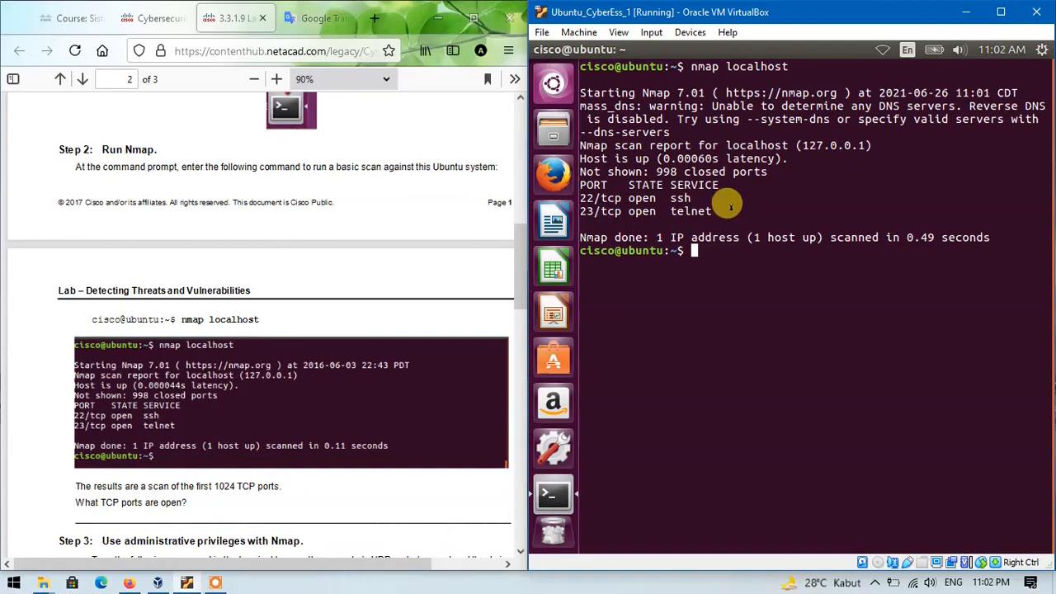
{"action": "mouse_move", "coordinate": [586, 192]}
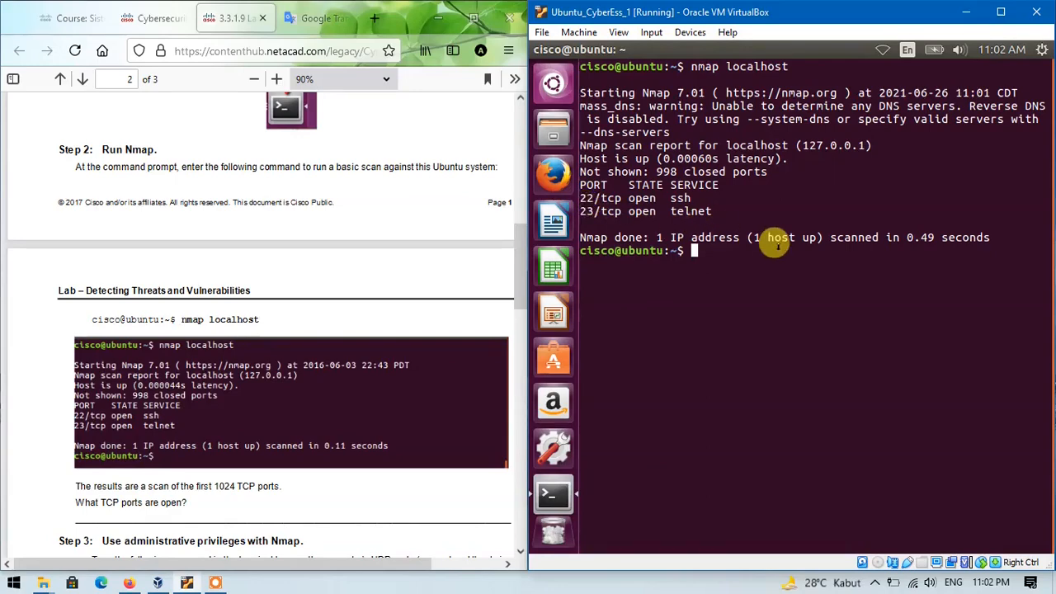
{"action": "mouse_move", "coordinate": [449, 275]}
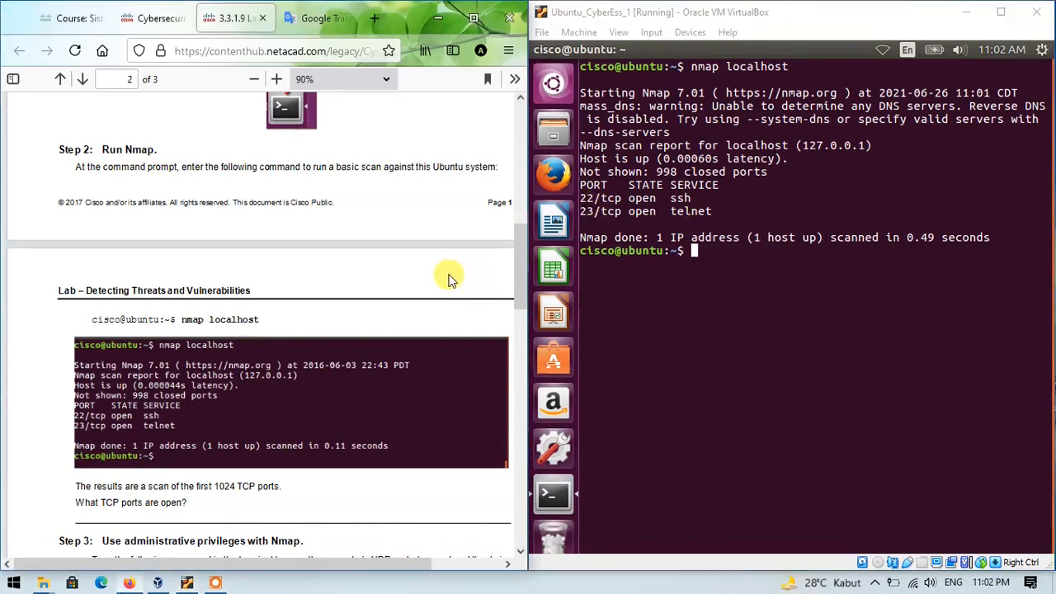
Step: Scroll the lab PDF to Step 3, the sudo nmap -sU localhost UDP scan
{"action": "scroll", "scroll_direction": "down", "scroll_amount": 3}
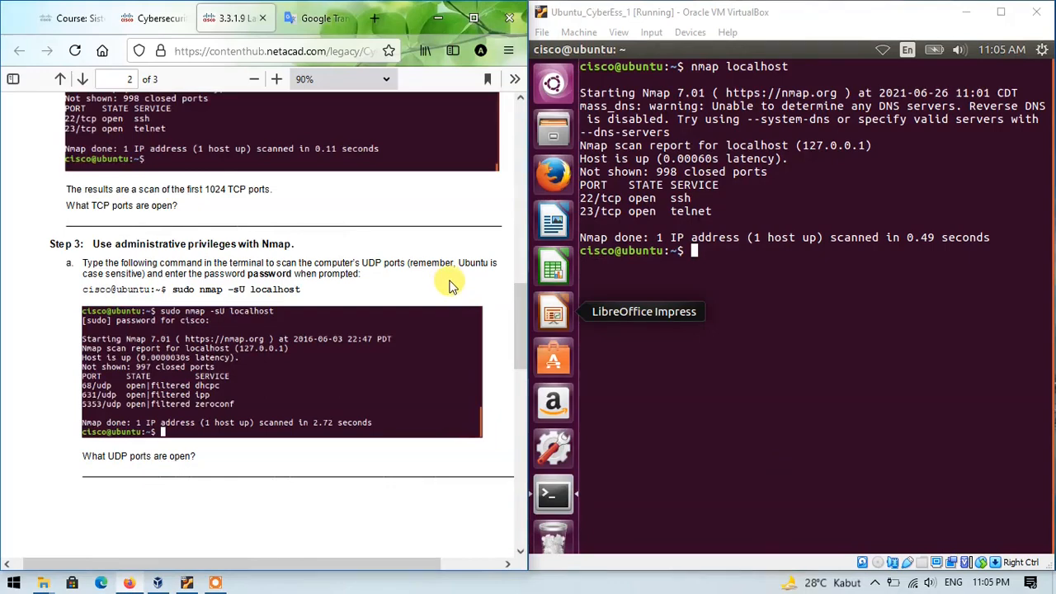
{"action": "mouse_move", "coordinate": [443, 260]}
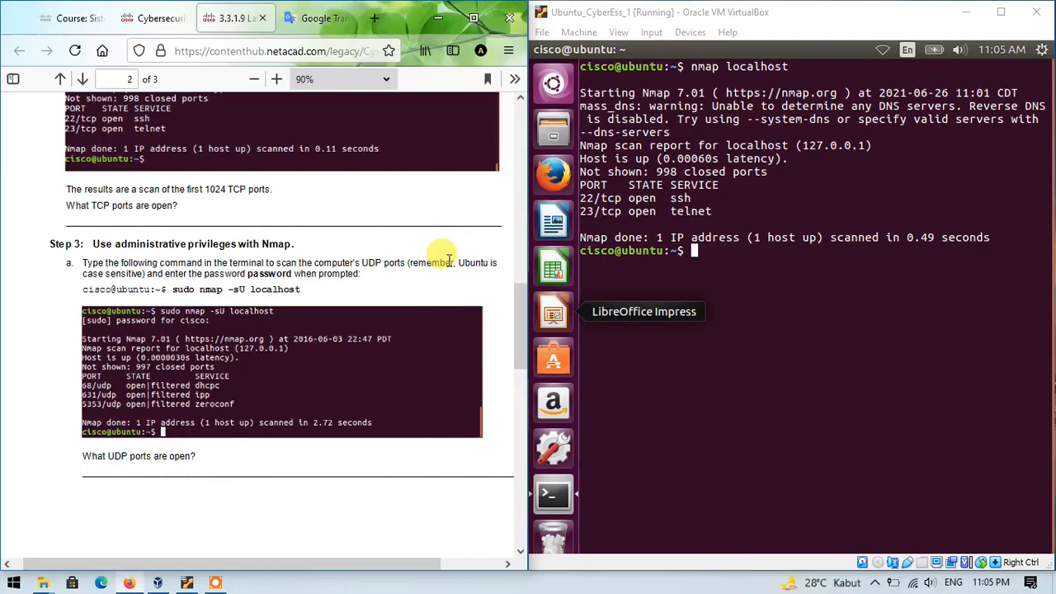
{"action": "mouse_move", "coordinate": [300, 310]}
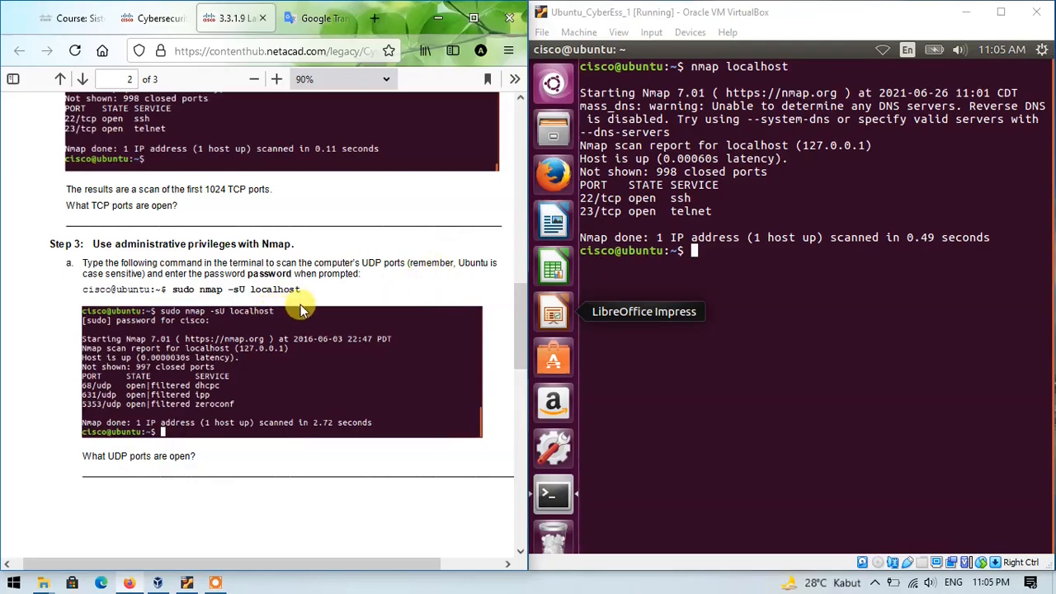
{"action": "mouse_move", "coordinate": [348, 290]}
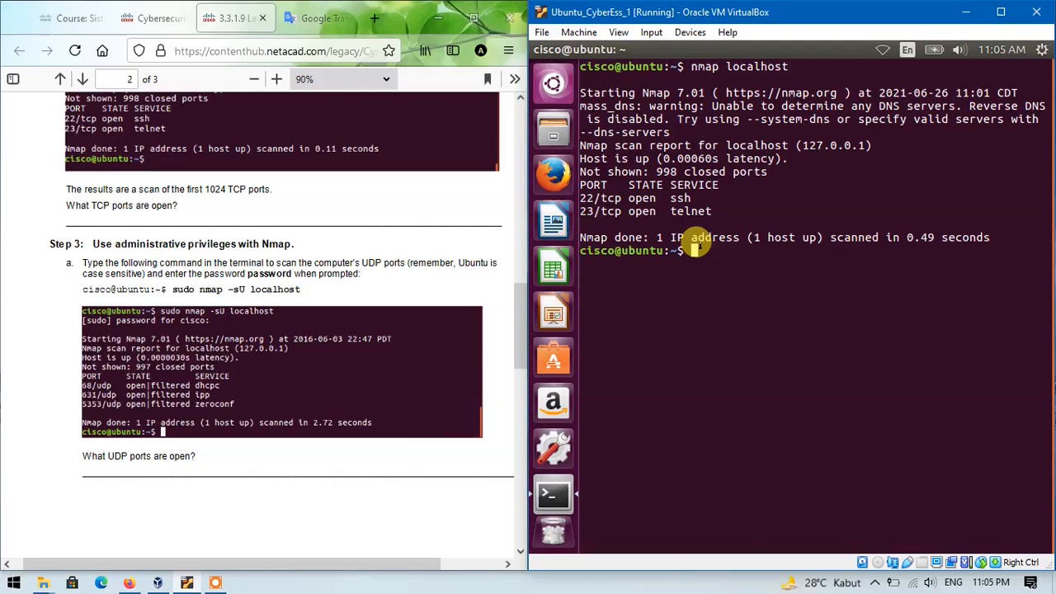
Step: Run sudo nmap -sU localhost with the password, showing 631/udp ipp and 5353/udp zeroconf open|filtered
{"action": "type", "text": "sudo"}
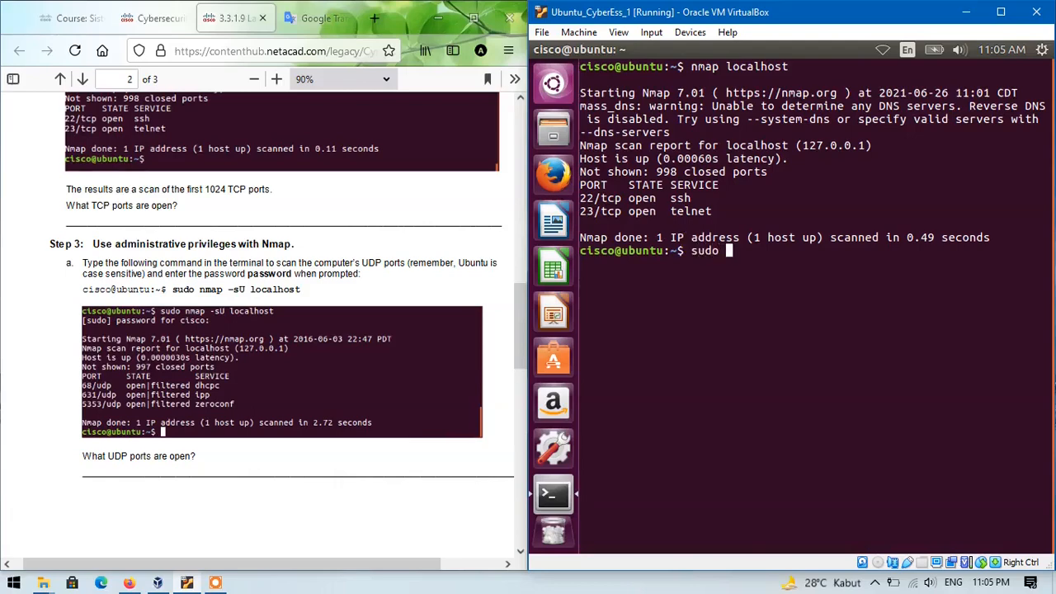
{"action": "type", "text": "n"}
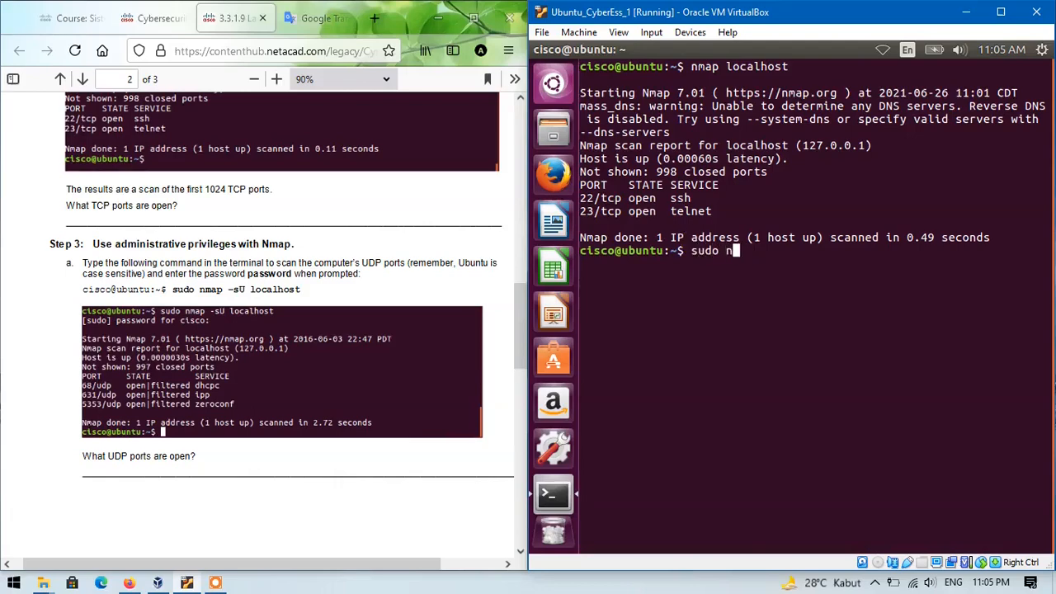
{"action": "type", "text": "map -"}
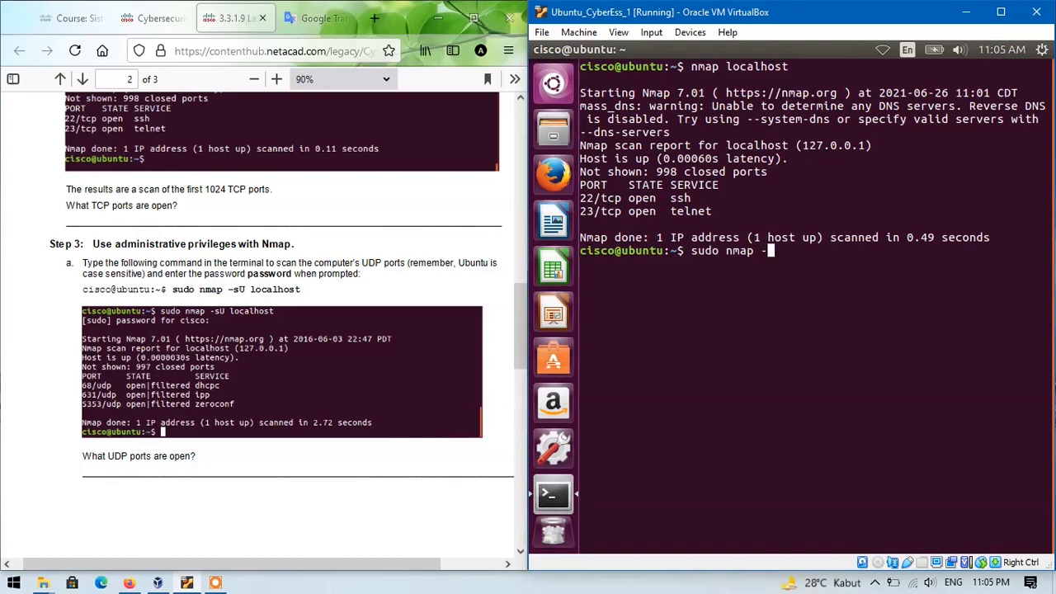
{"action": "type", "text": "U"}
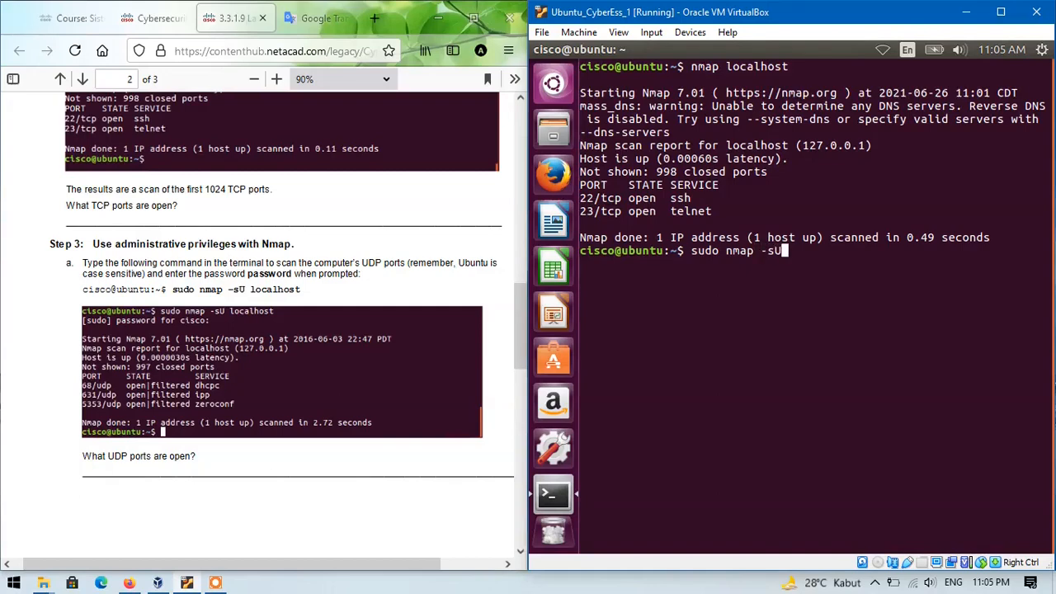
{"action": "type", "text": "localhos"}
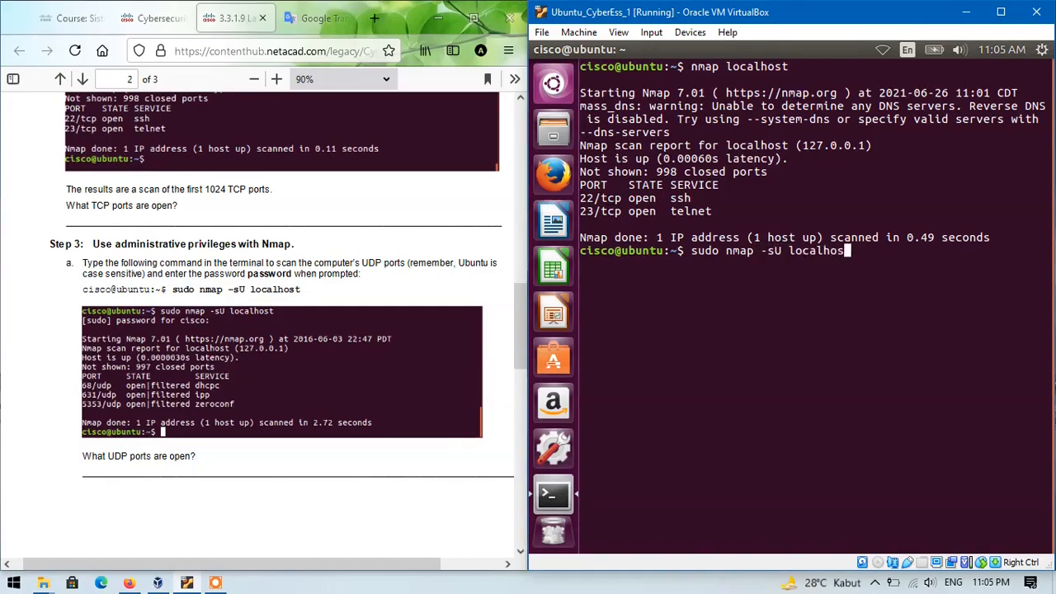
{"action": "key", "text": "Return"}
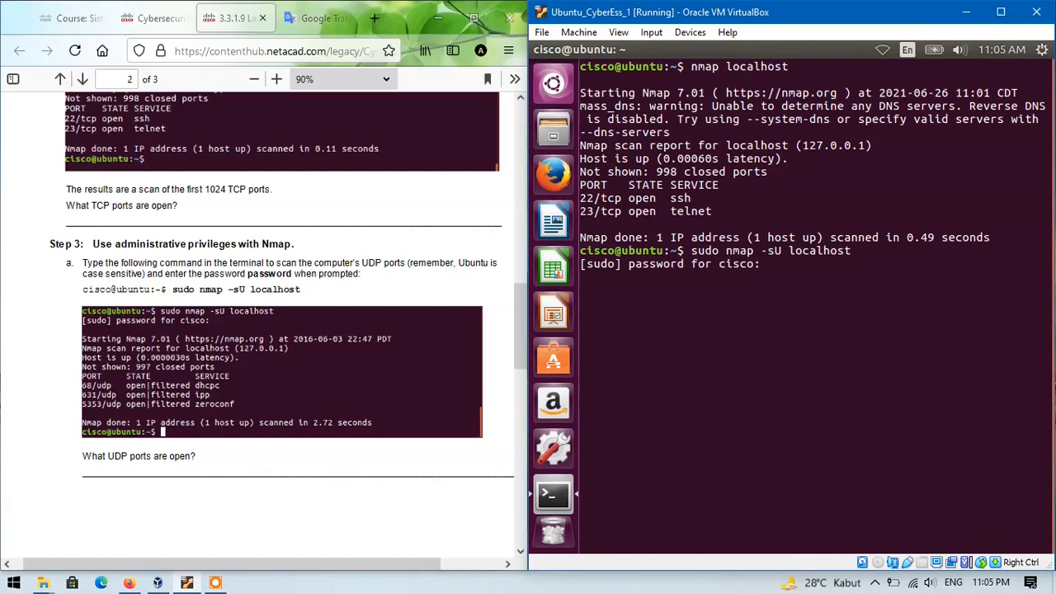
{"action": "key", "text": "Return"}
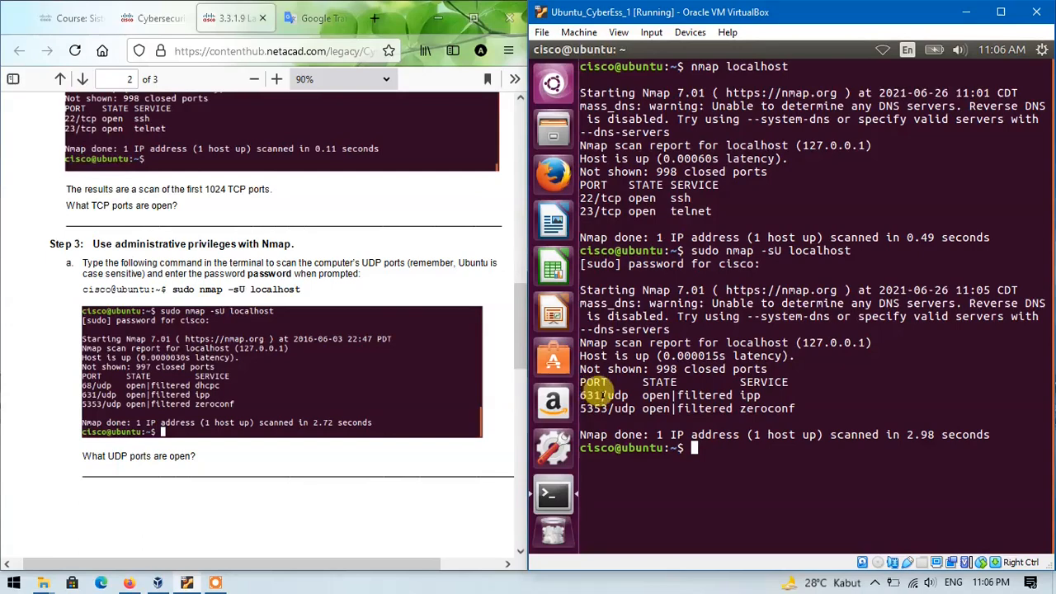
{"action": "scroll", "scroll_direction": "down", "scroll_amount": 3}
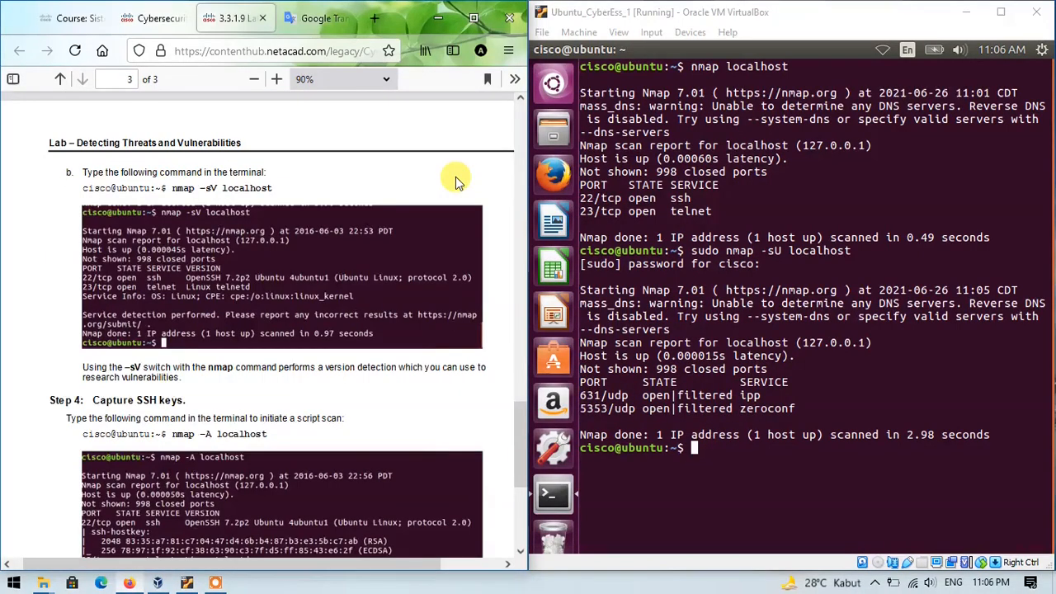
{"action": "mouse_move", "coordinate": [437, 202]}
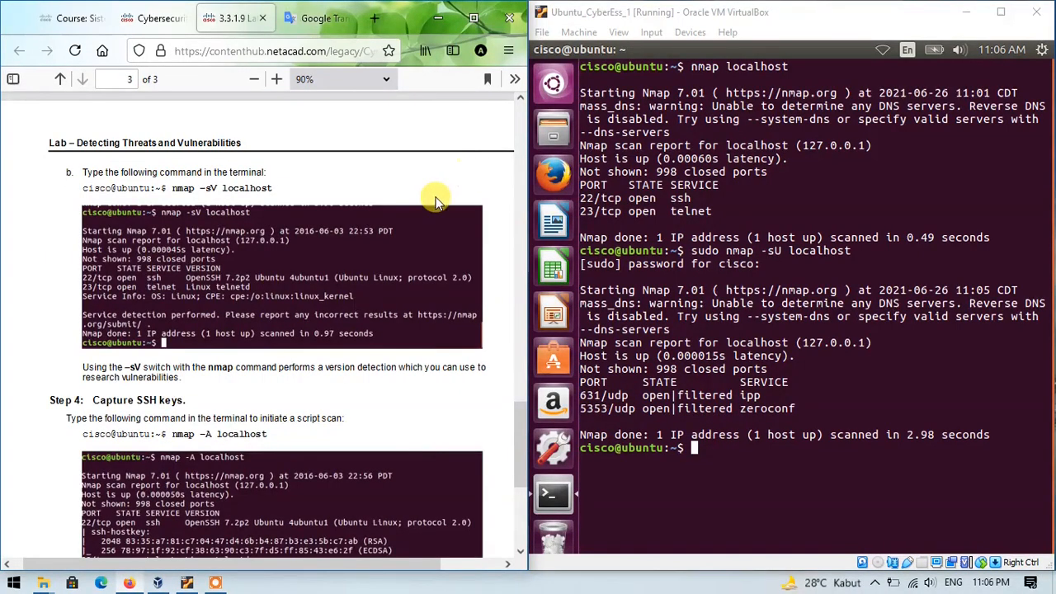
{"action": "mouse_move", "coordinate": [741, 457]}
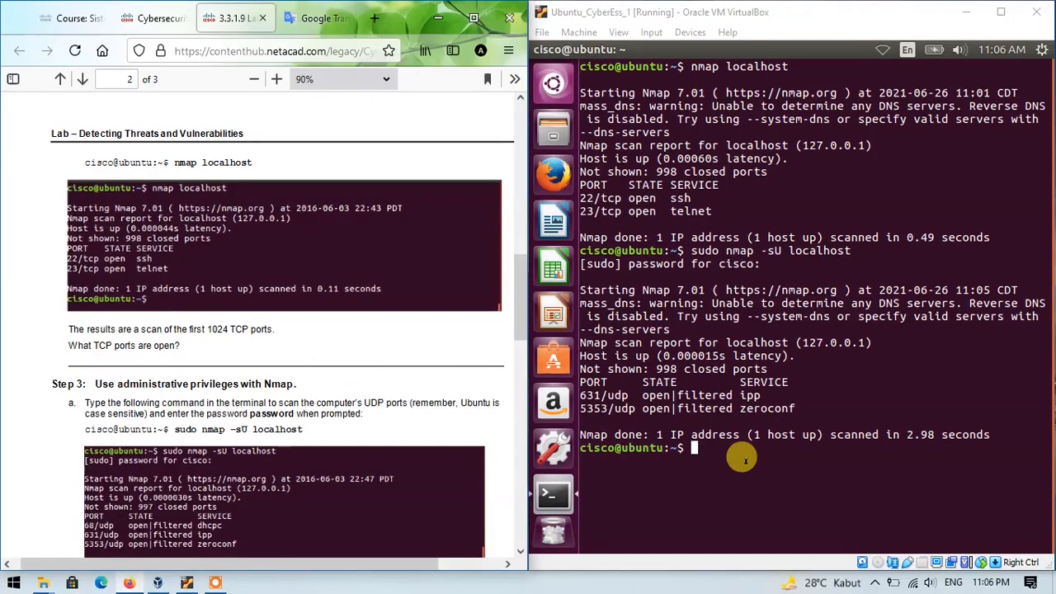
{"action": "mouse_move", "coordinate": [320, 383]}
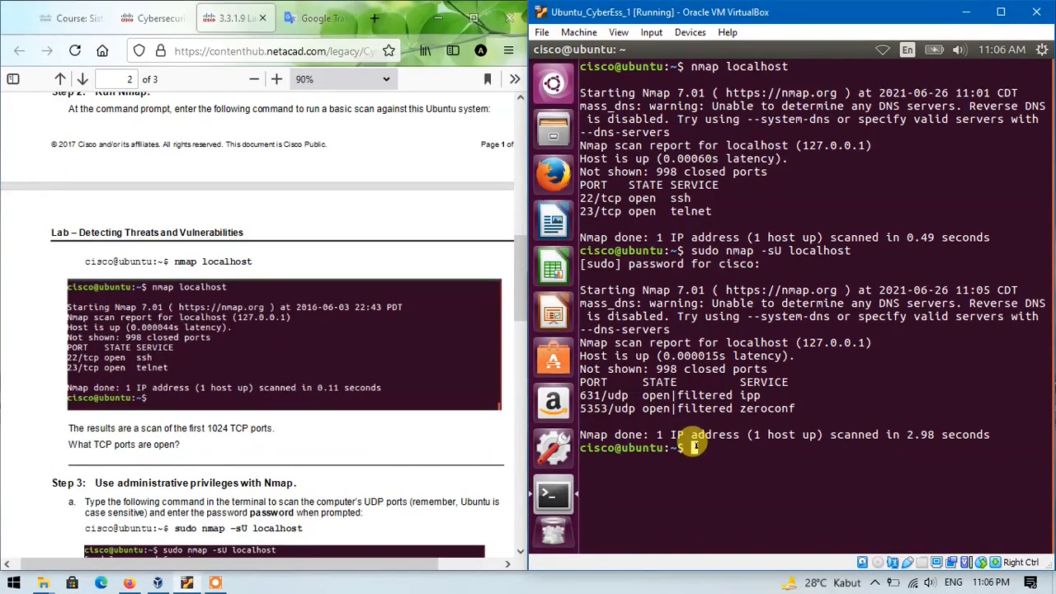
{"action": "scroll", "scroll_direction": "down", "scroll_amount": 3}
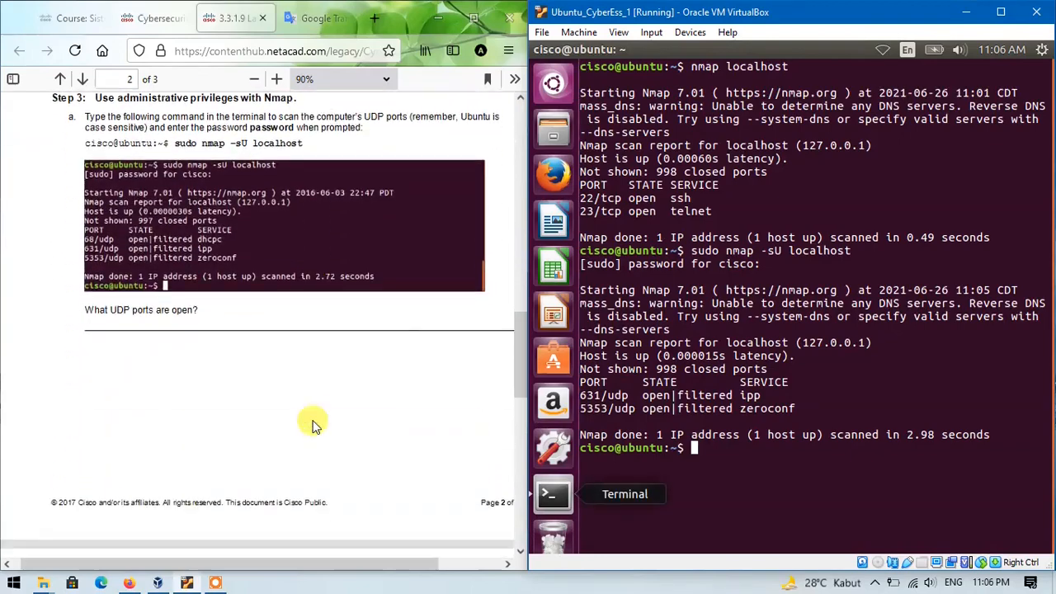
{"action": "scroll", "scroll_direction": "down", "scroll_amount": 3}
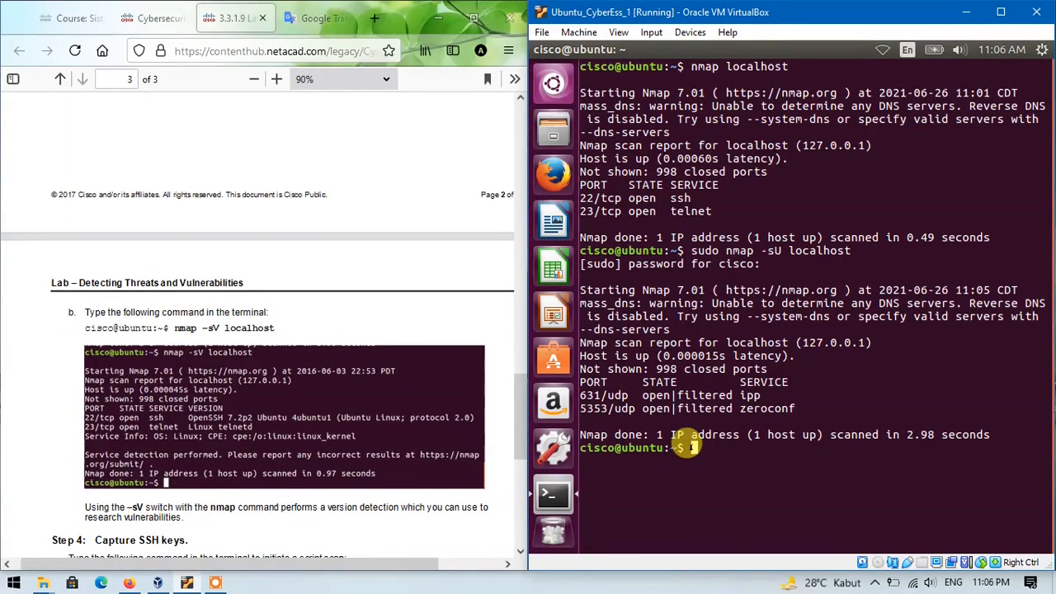
Step: Run nmap -sV localhost, identifying OpenSSH 7.2p2 on 22/tcp and Linux telnetd on 23/tcp
{"action": "type", "text": "nmap"}
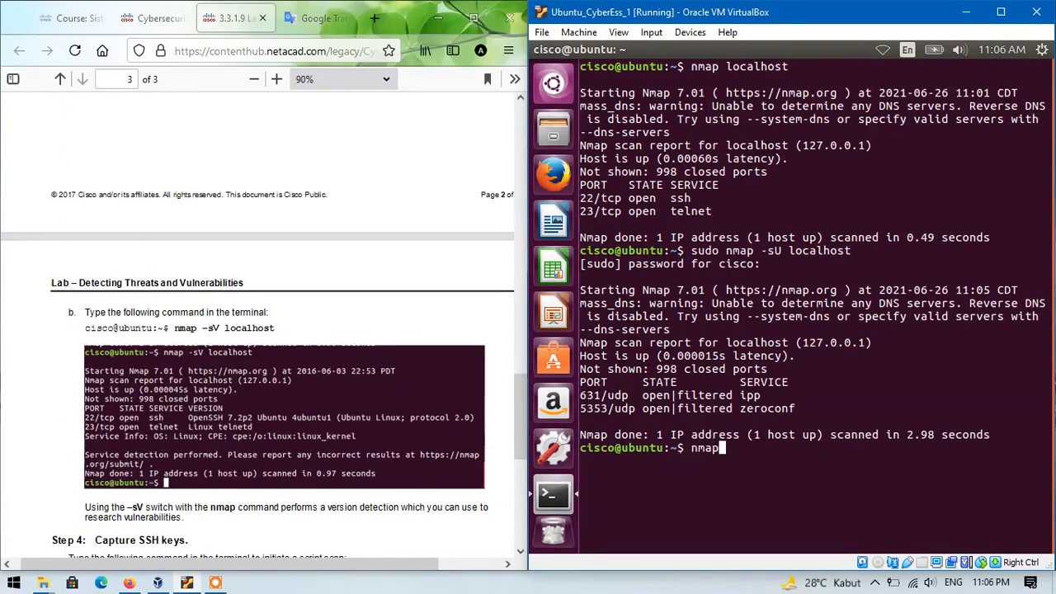
{"action": "type", "text": "-sV local"}
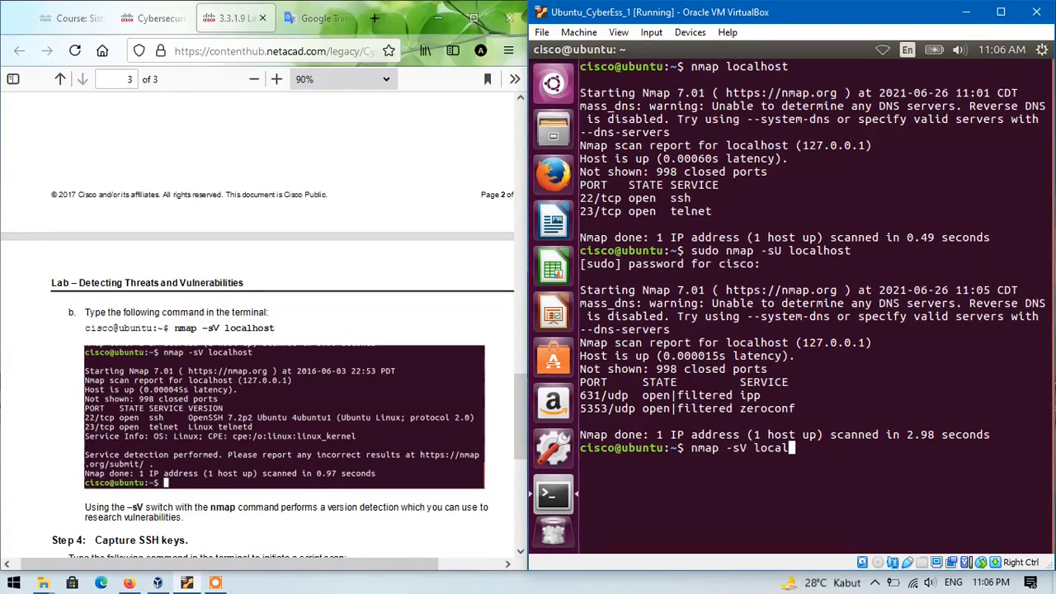
{"action": "type", "text": "host"}
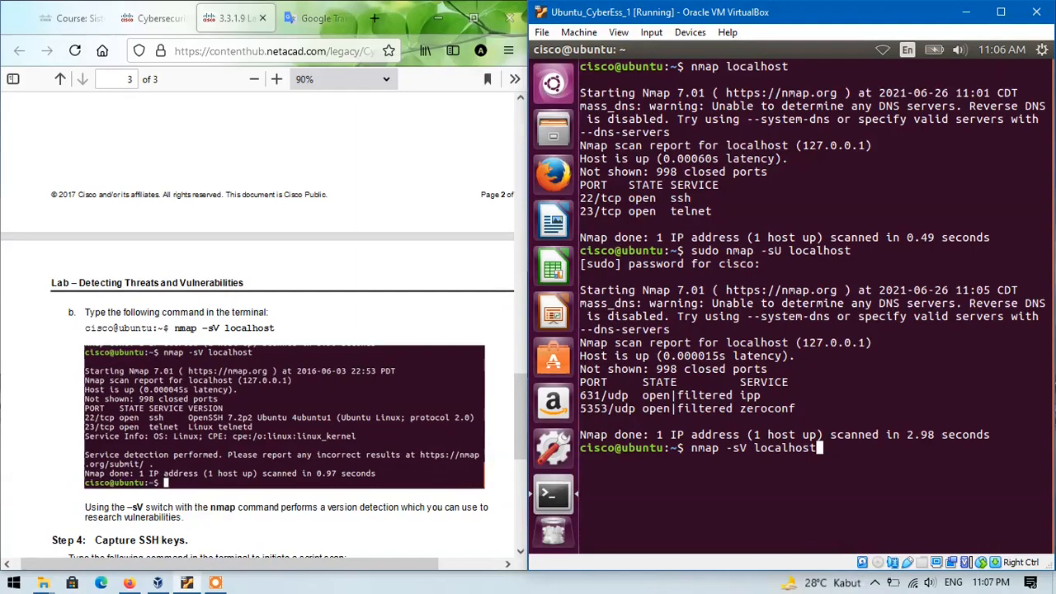
{"action": "key", "text": "Return"}
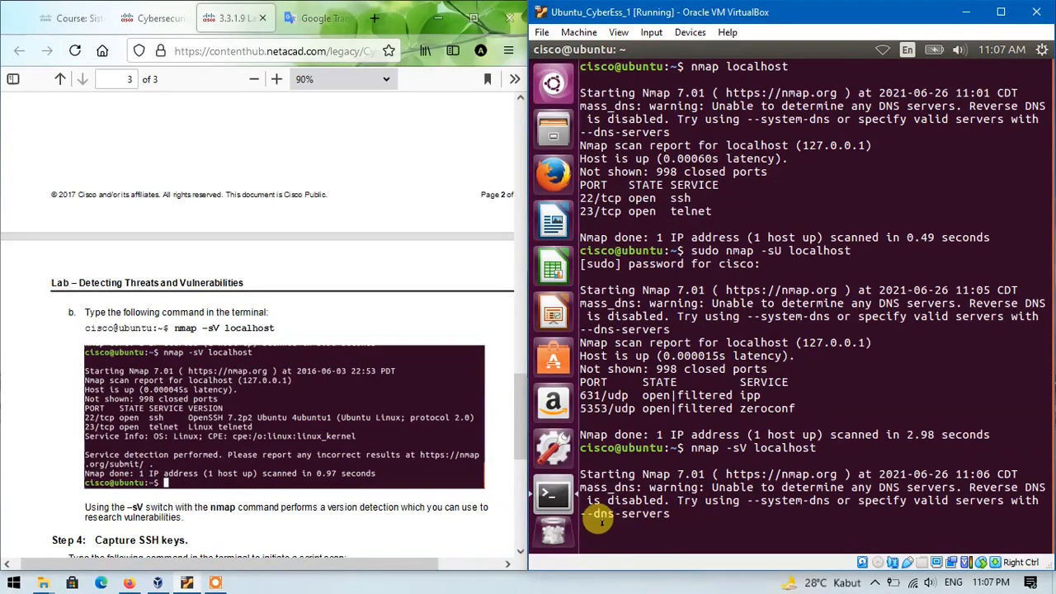
{"action": "scroll", "scroll_direction": "down", "scroll_amount": 3}
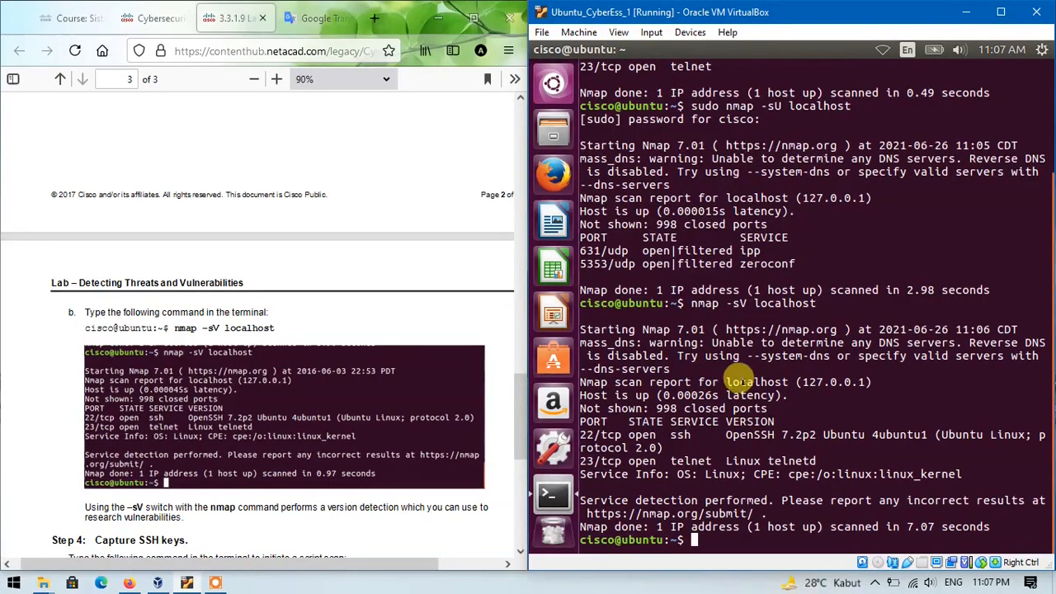
{"action": "scroll", "scroll_direction": "down", "scroll_amount": 3}
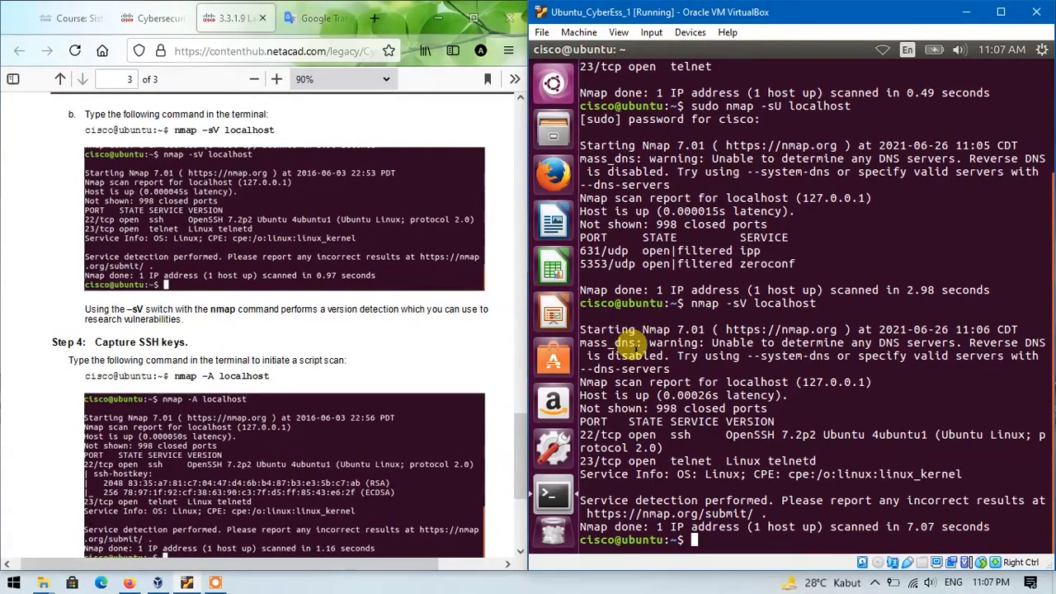
{"action": "mouse_move", "coordinate": [299, 350]}
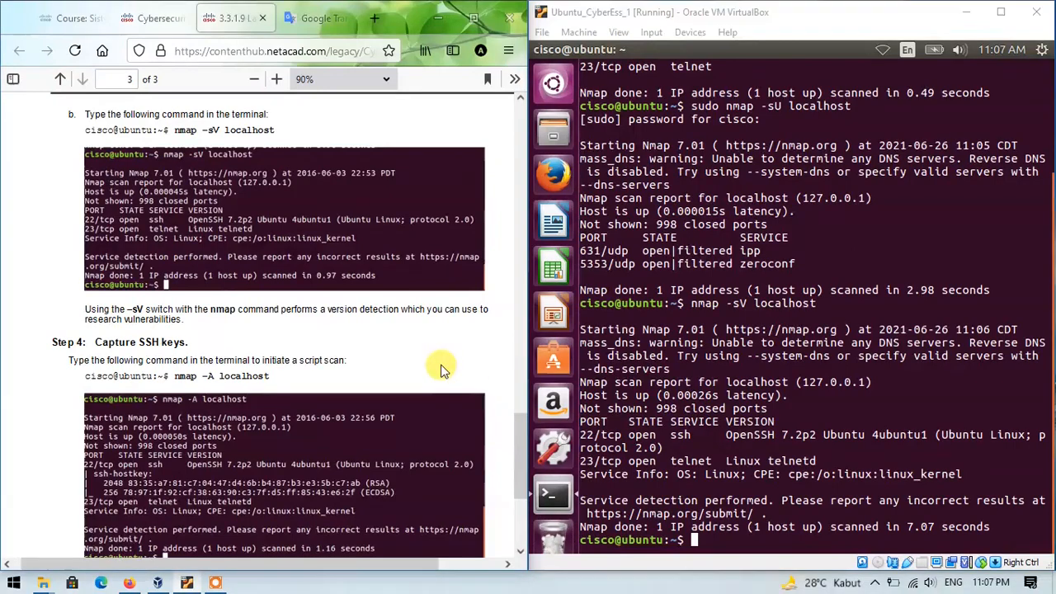
{"action": "scroll", "scroll_direction": "down", "scroll_amount": 3}
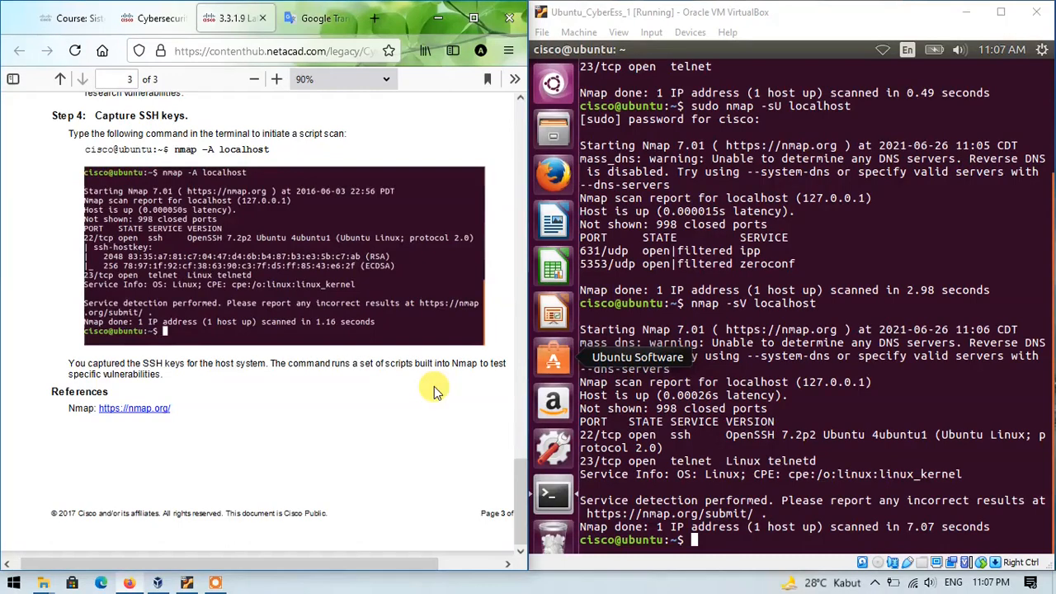
{"action": "mouse_move", "coordinate": [444, 381]}
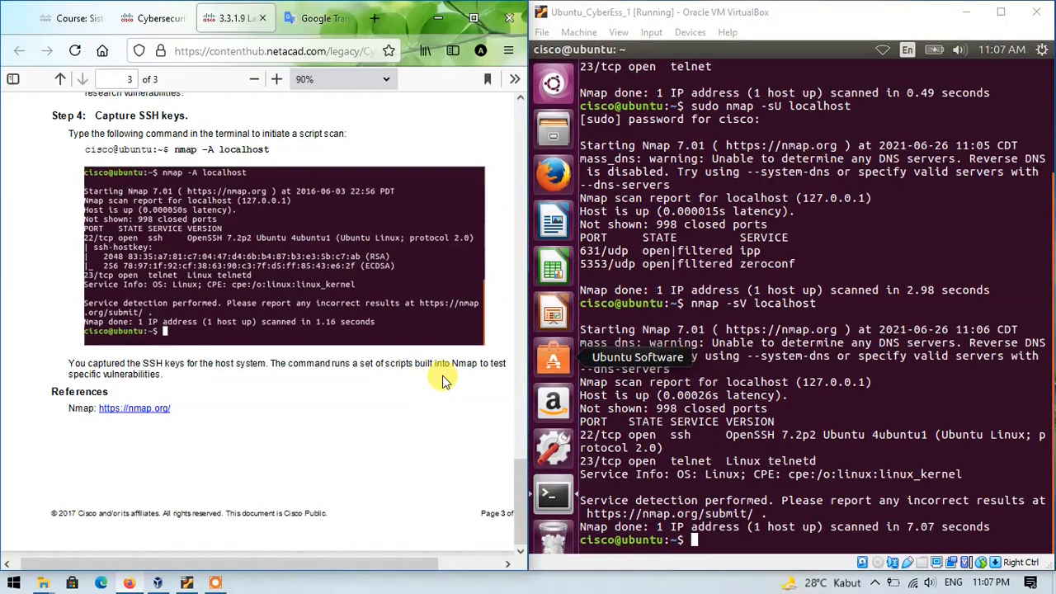
{"action": "mouse_move", "coordinate": [360, 324]}
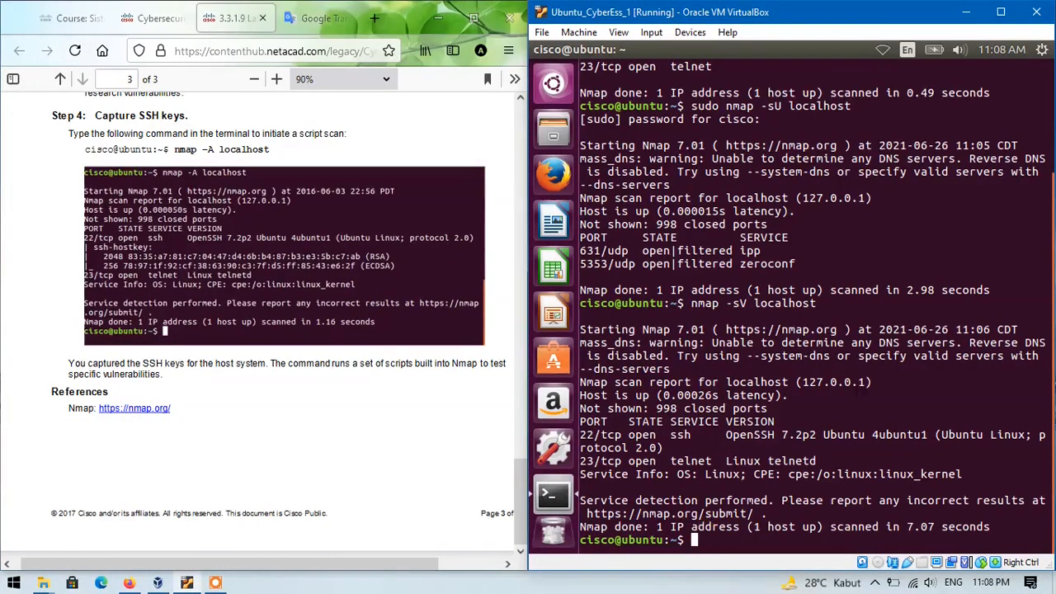
Step: Begin entering the nmap -A localhost aggressive scan command
{"action": "type", "text": "nmap -A localhost"}
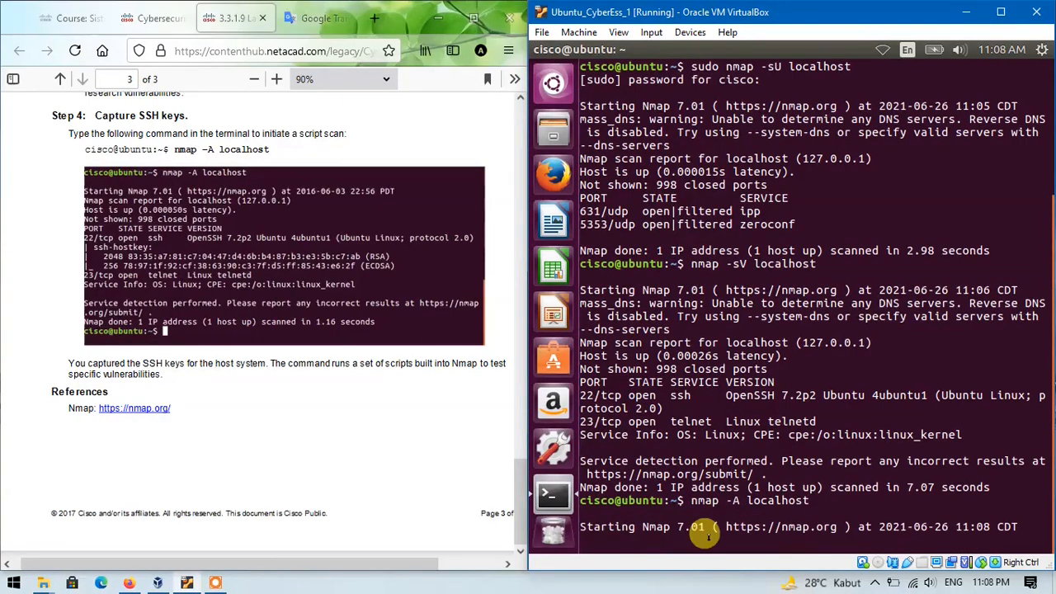
{"action": "mouse_move", "coordinate": [723, 420]}
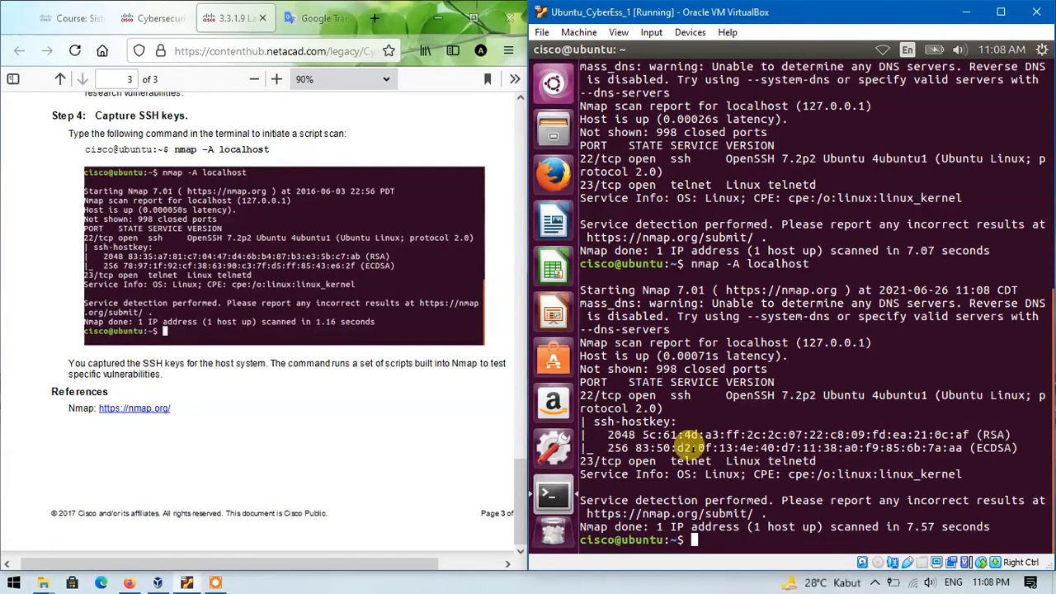
{"action": "mouse_move", "coordinate": [698, 413]}
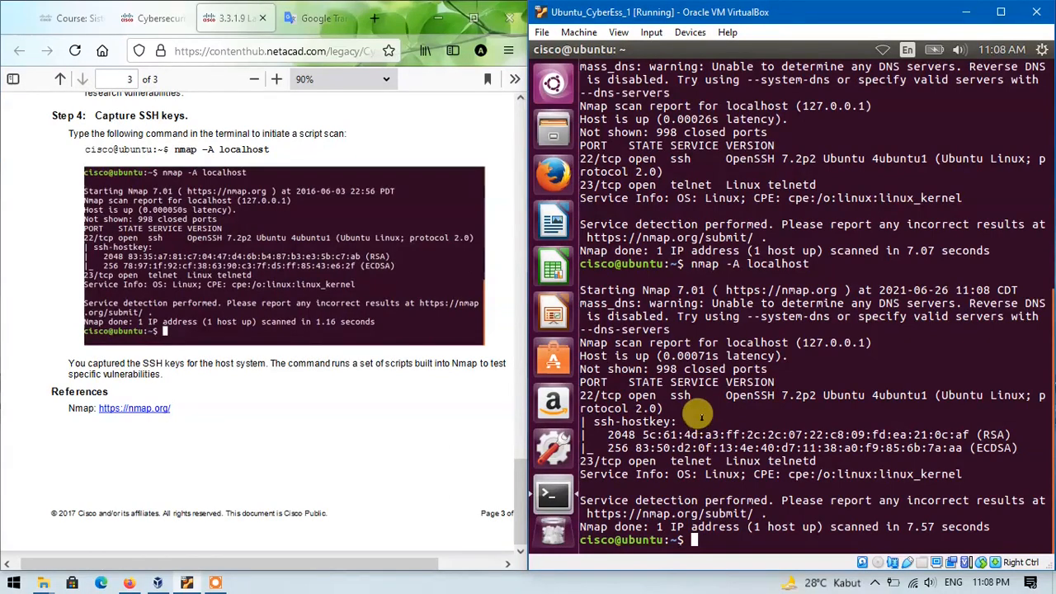